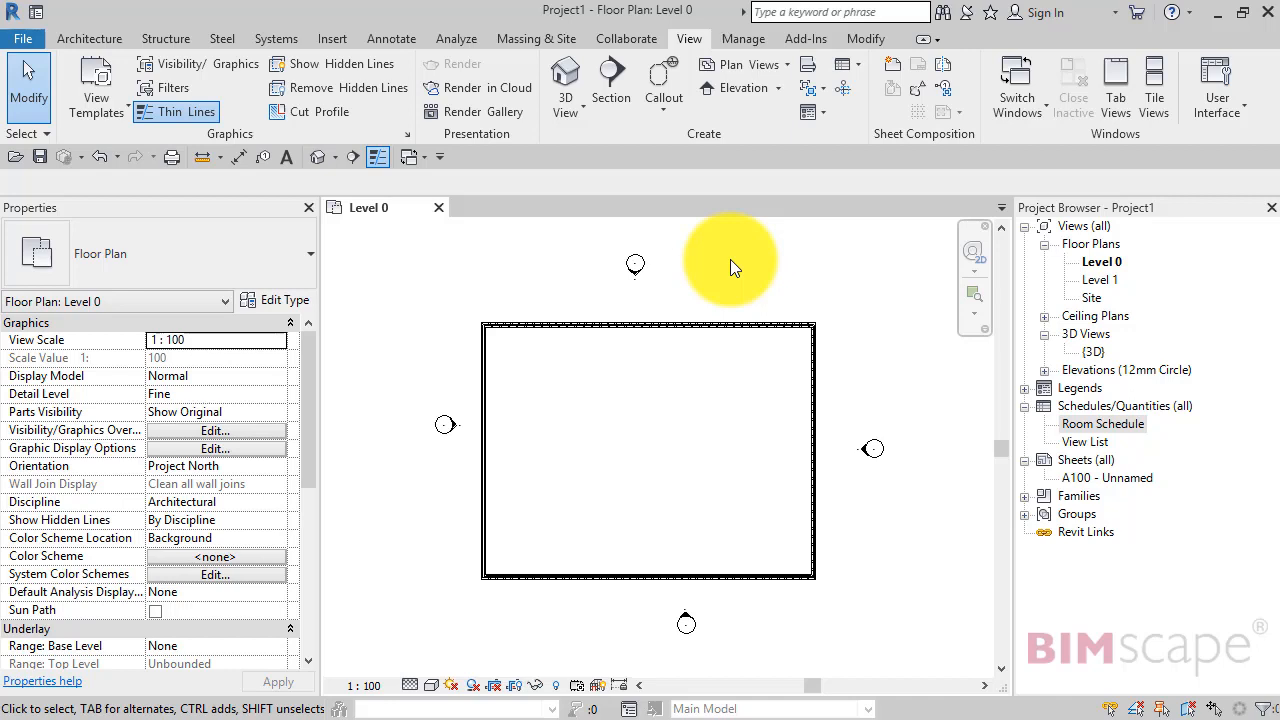
pyautogui.moveTo(755, 265)
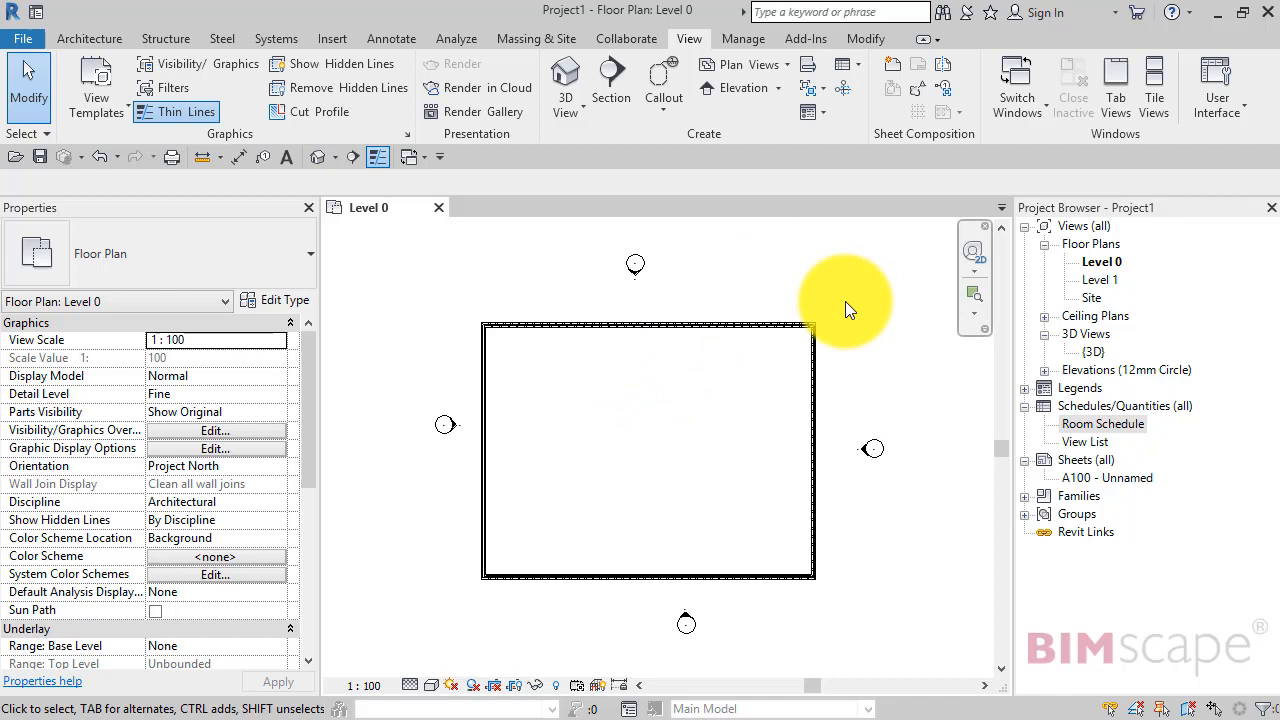
pyautogui.moveTo(430, 270)
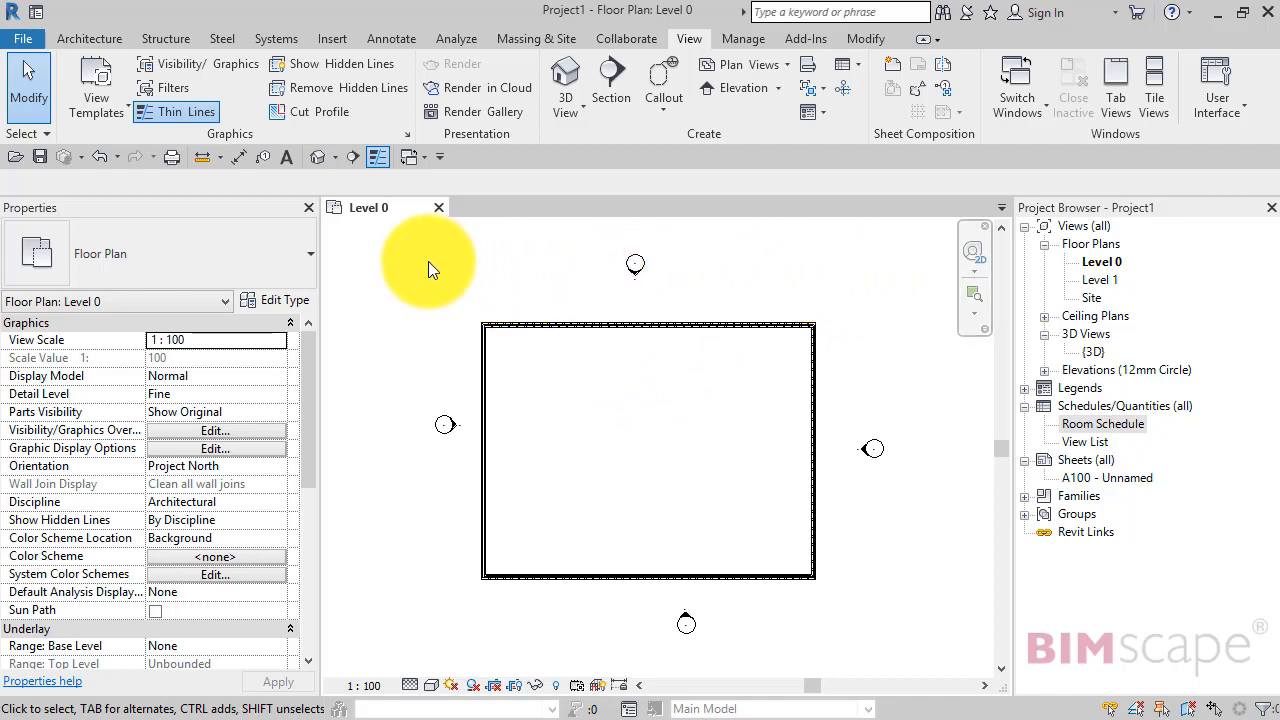
pyautogui.moveTo(1089, 293)
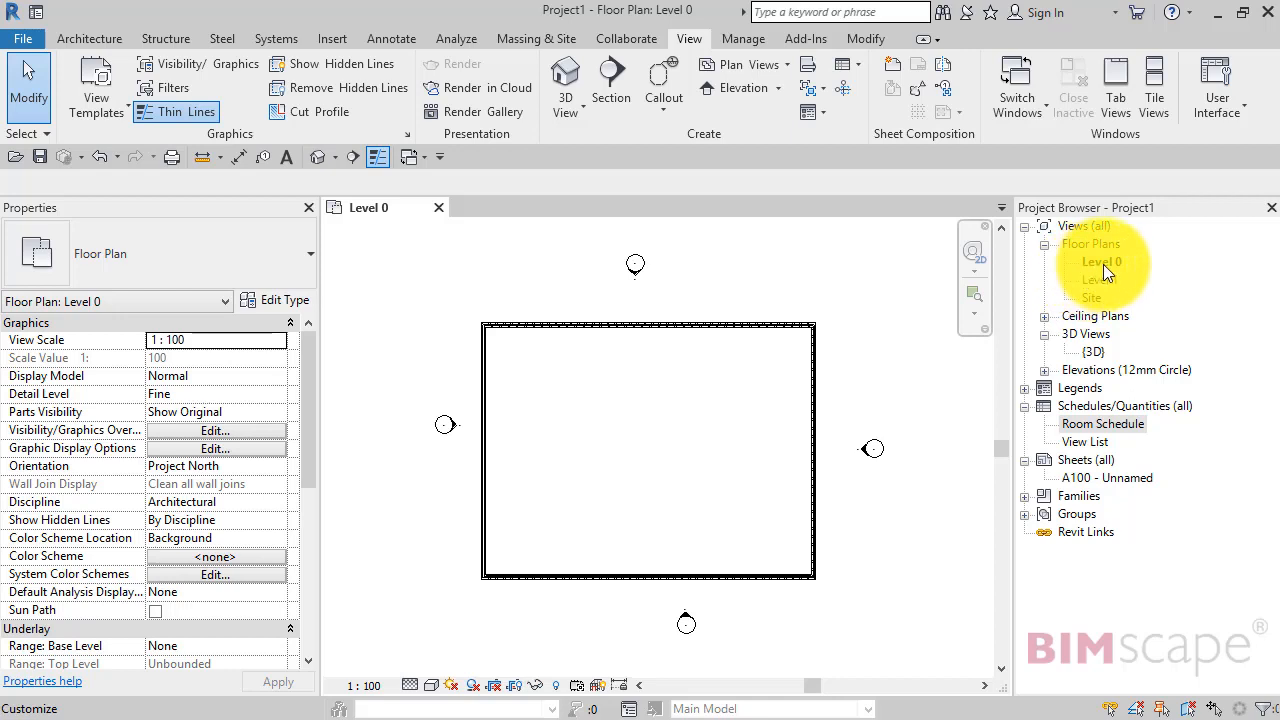
pyautogui.moveTo(1125, 273)
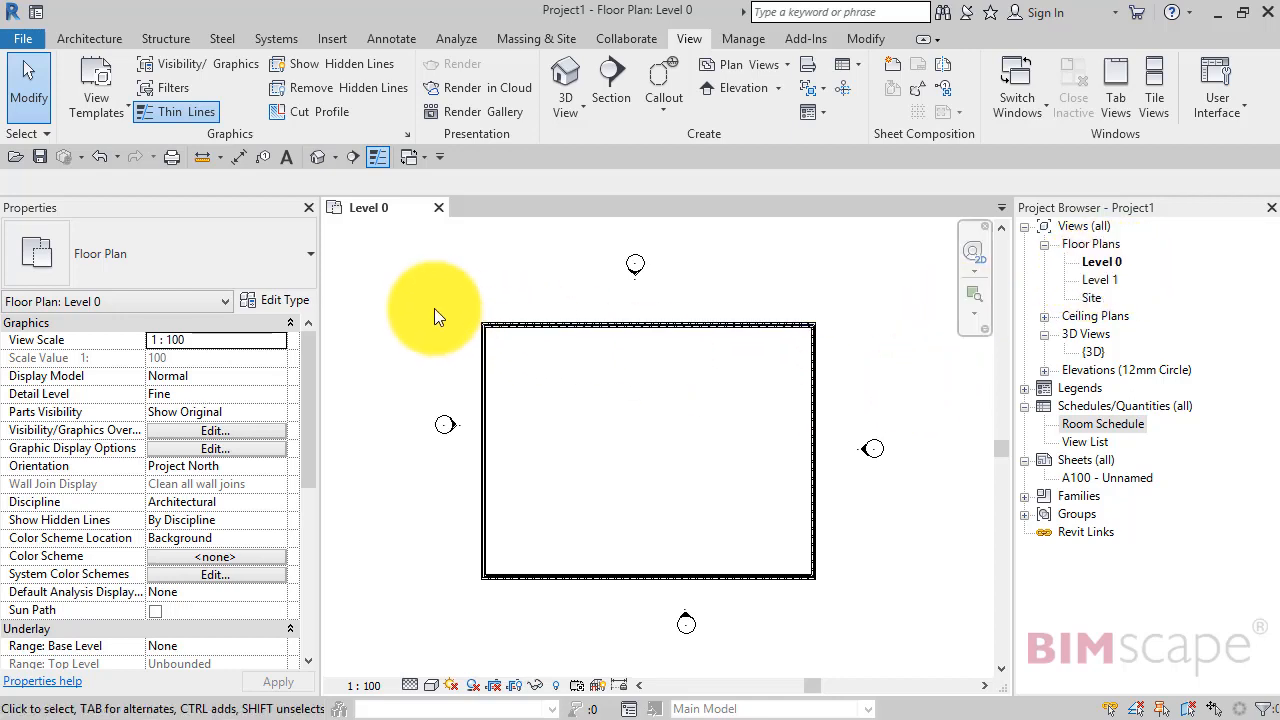
pyautogui.moveTo(397, 251)
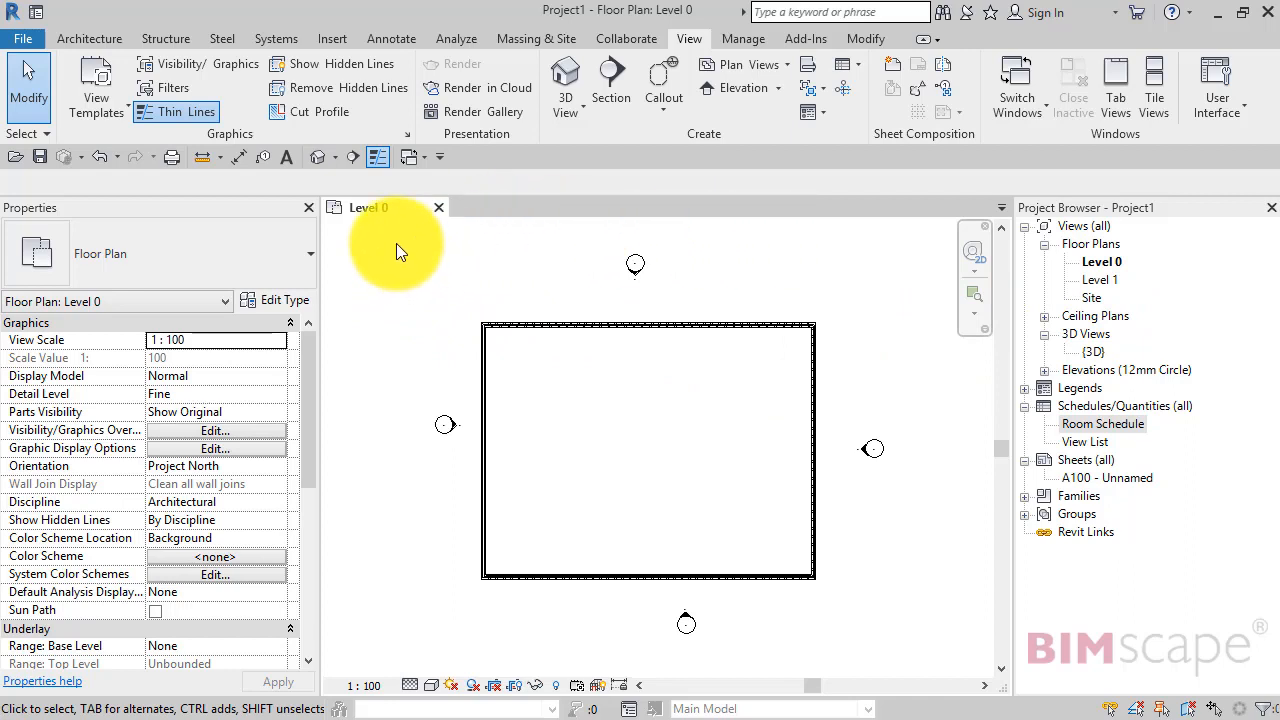
pyautogui.moveTo(420, 218)
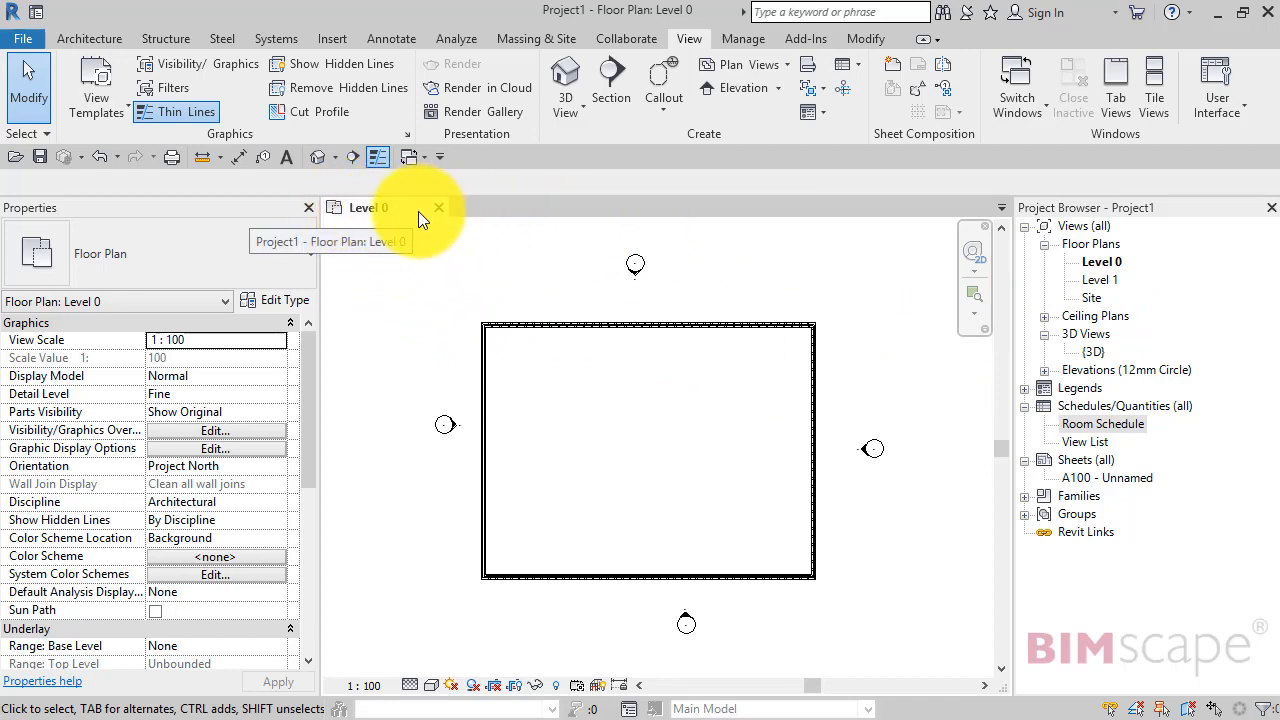
pyautogui.moveTo(632, 303)
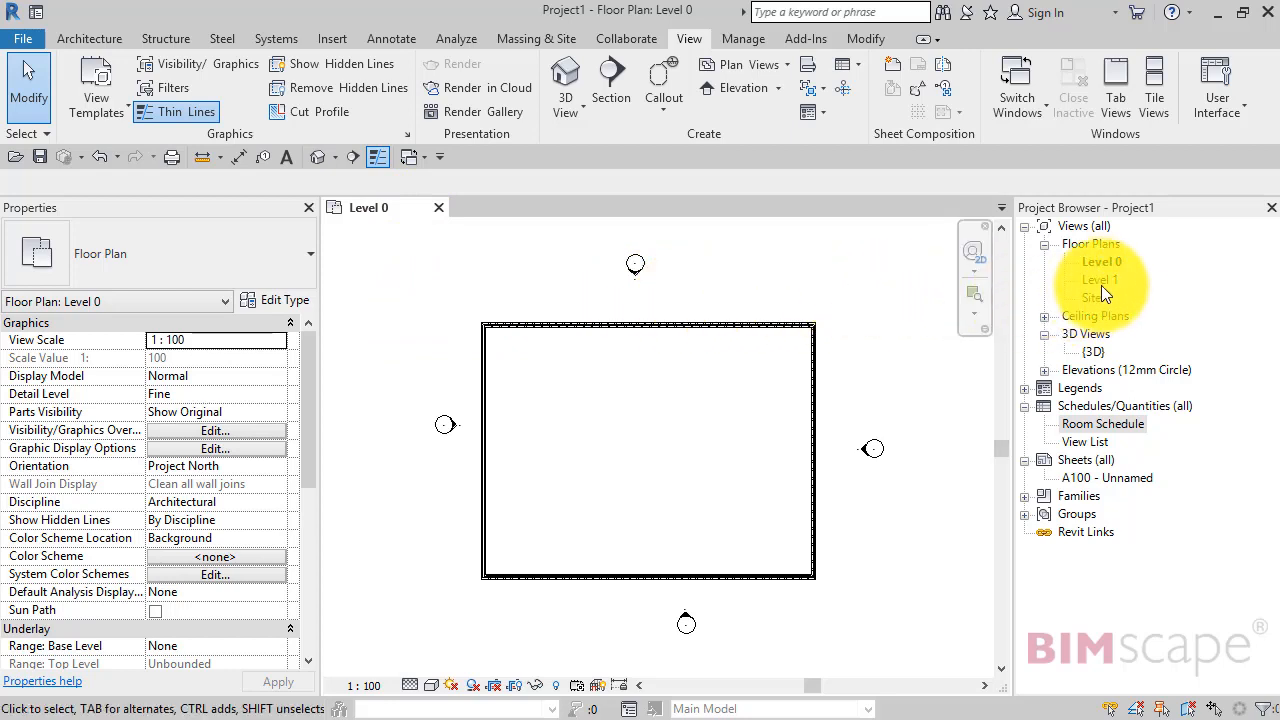
# - Open the Level 1 floor plan from the Project Browser and flip between the Level 0 and Level 1 views
pyautogui.doubleClick(1100, 280)
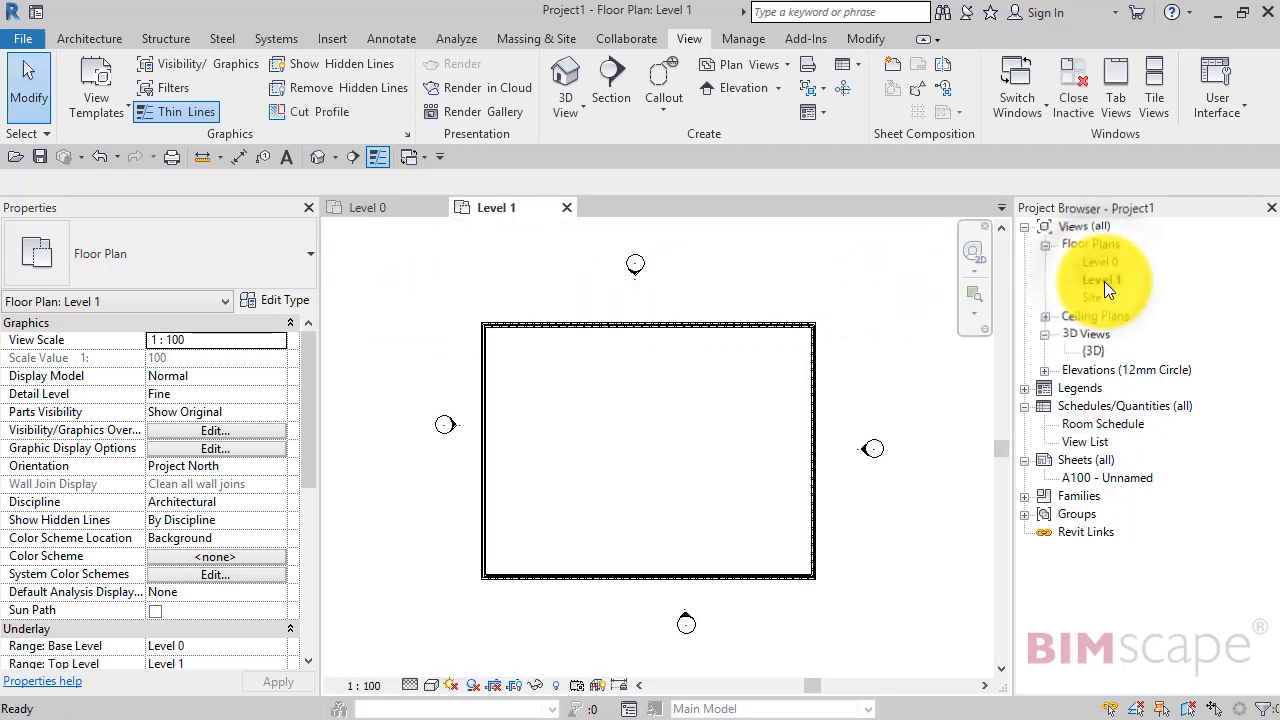
pyautogui.click(1101, 279)
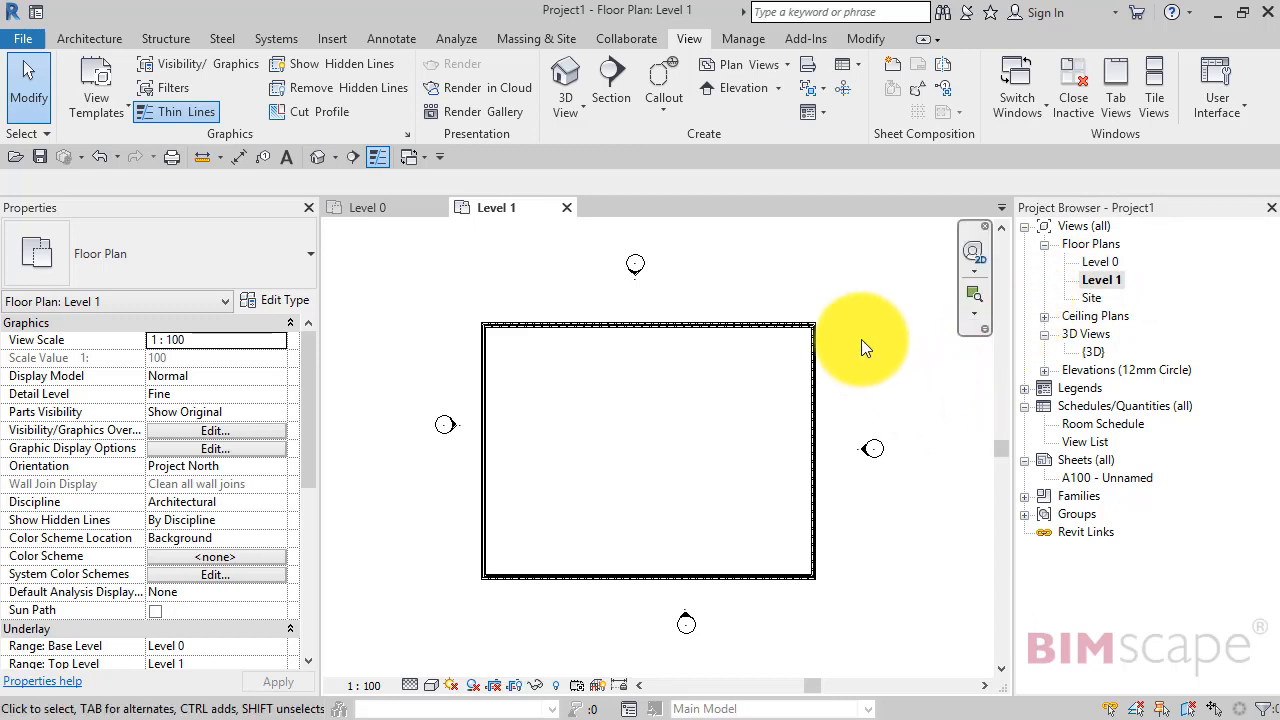
pyautogui.moveTo(520, 207)
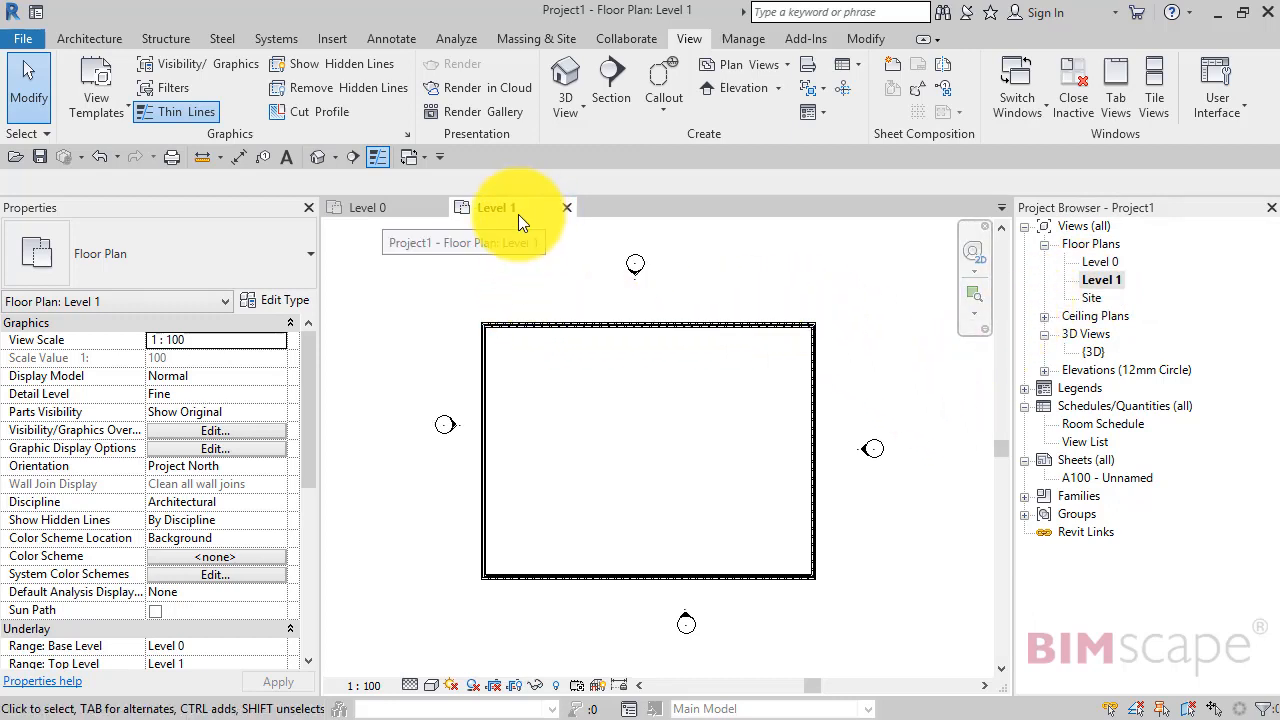
pyautogui.moveTo(368, 207)
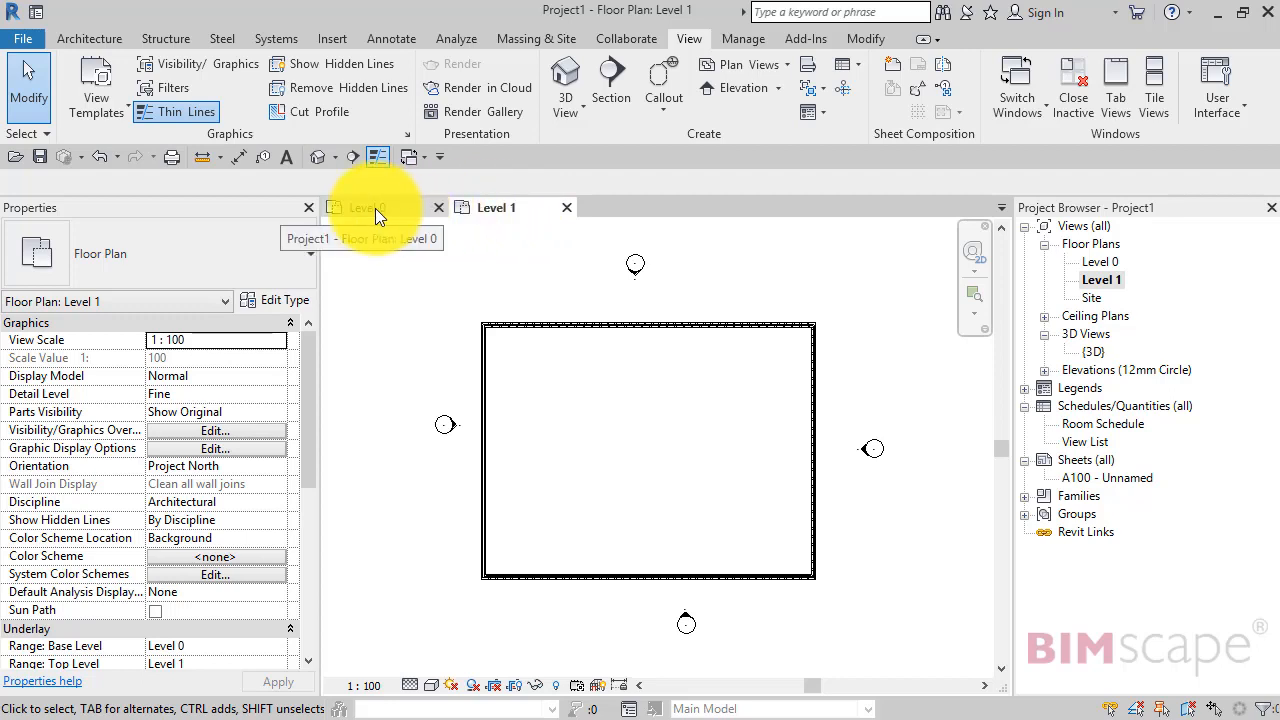
pyautogui.click(360, 207)
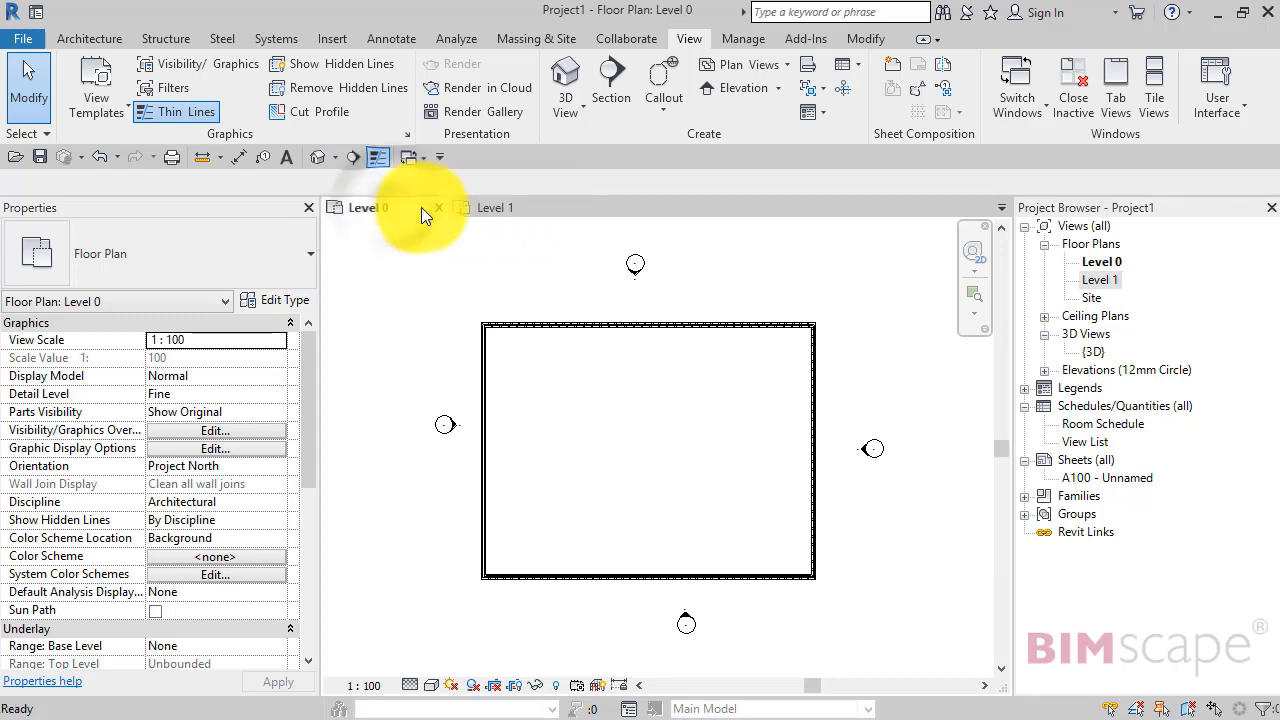
pyautogui.click(495, 207)
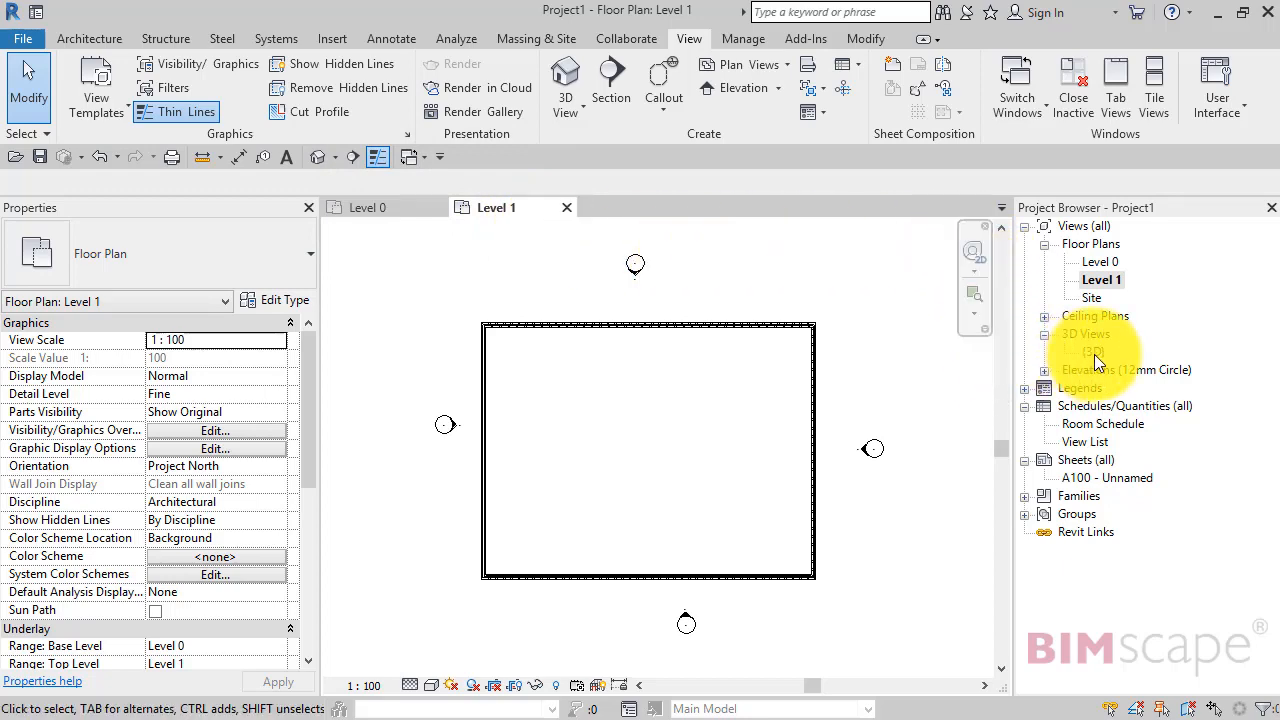
# - Open the default {3D} view of the walled box and return to it after checking Level 0
pyautogui.doubleClick(1092, 351)
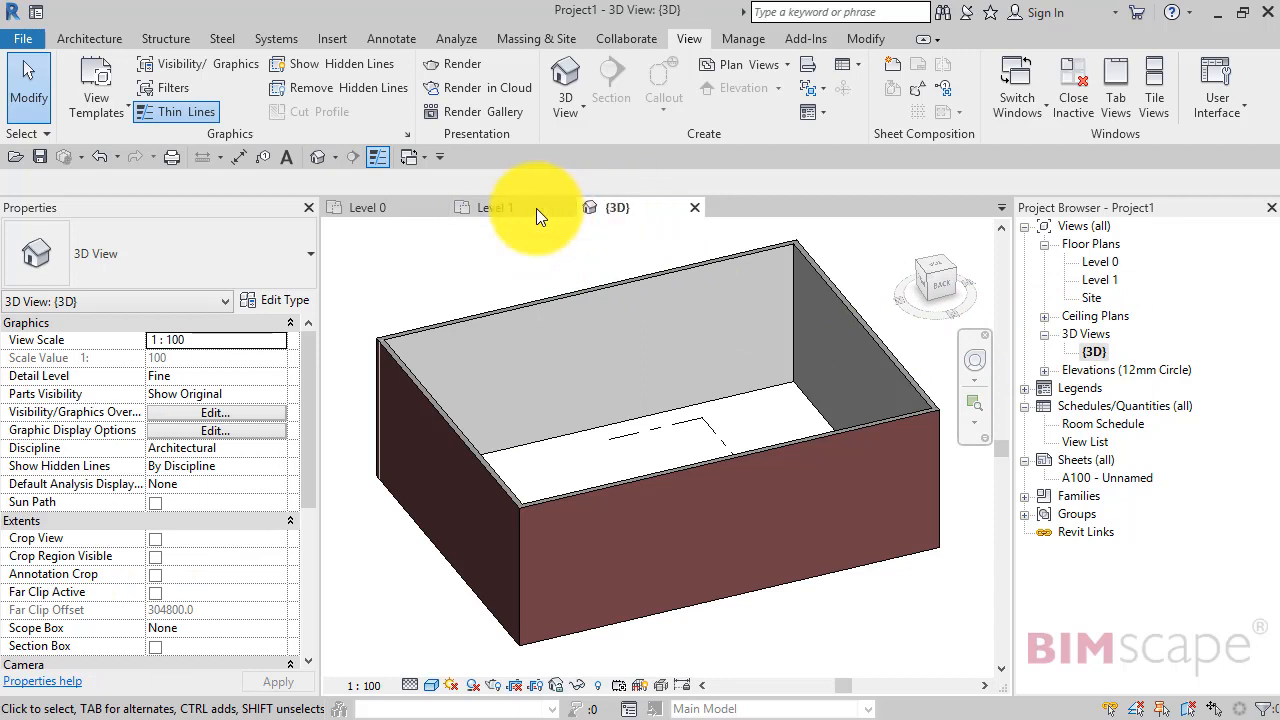
pyautogui.moveTo(370, 207)
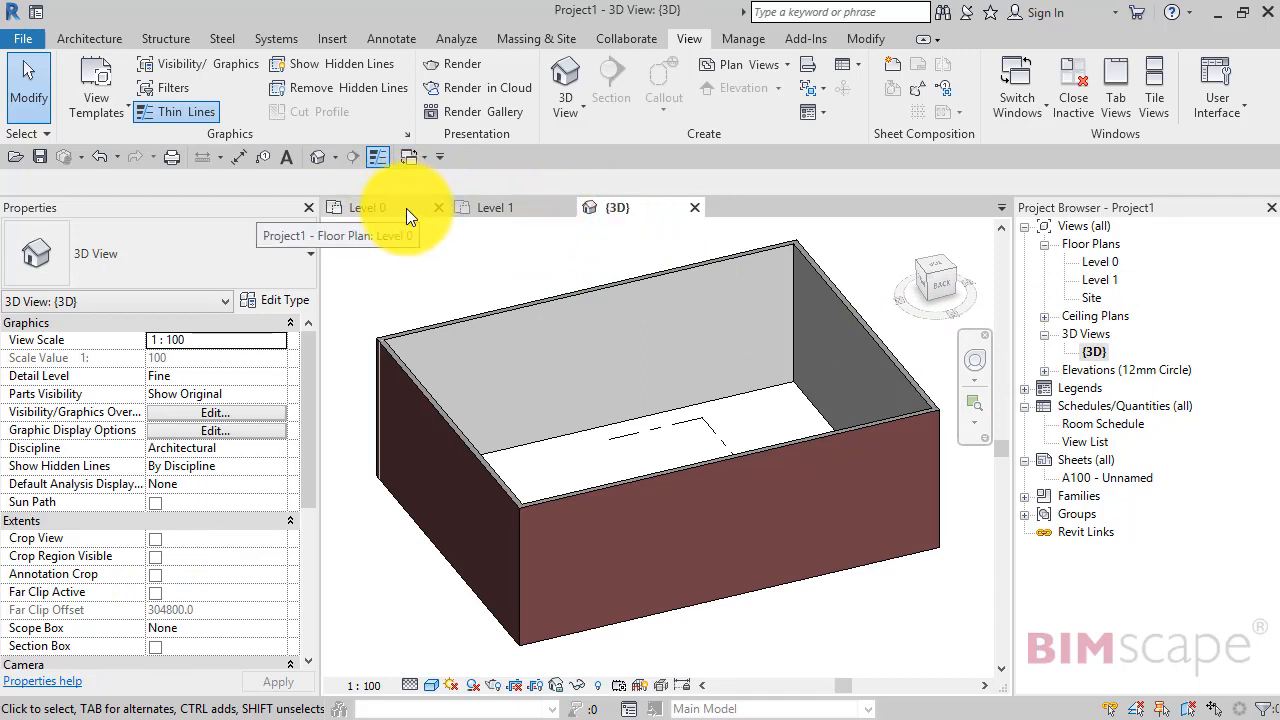
pyautogui.click(368, 207)
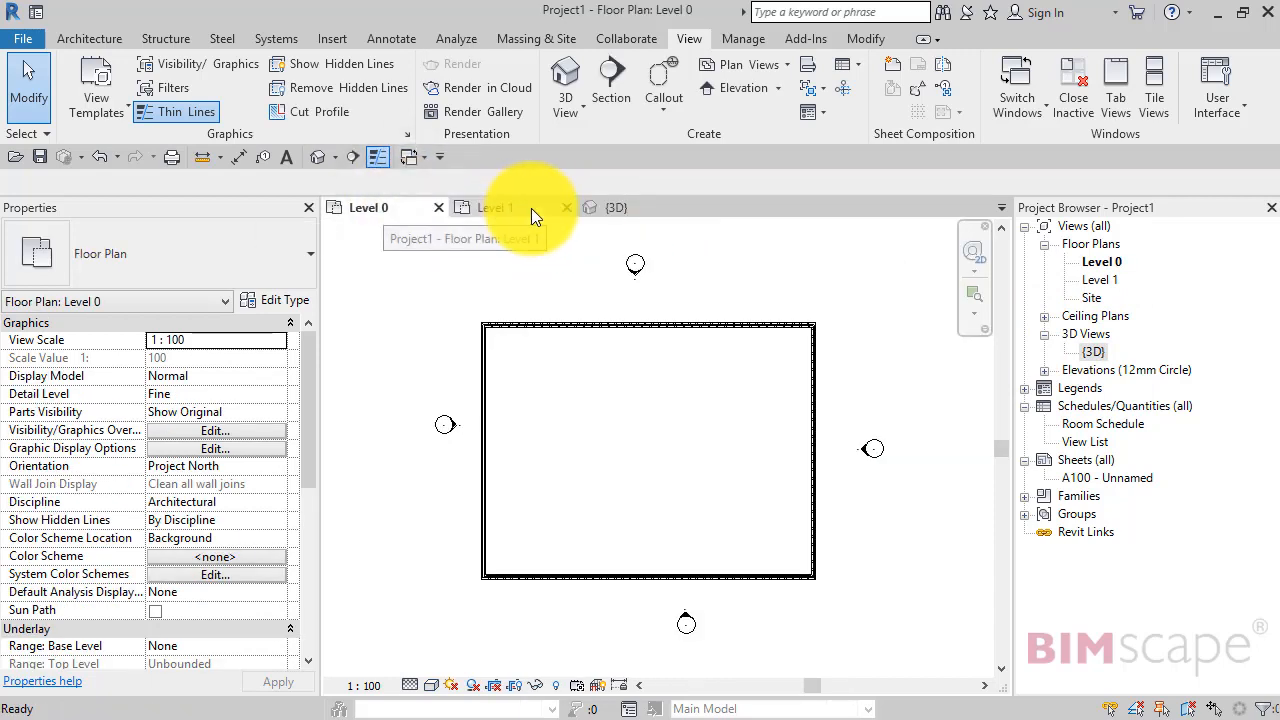
pyautogui.click(616, 207)
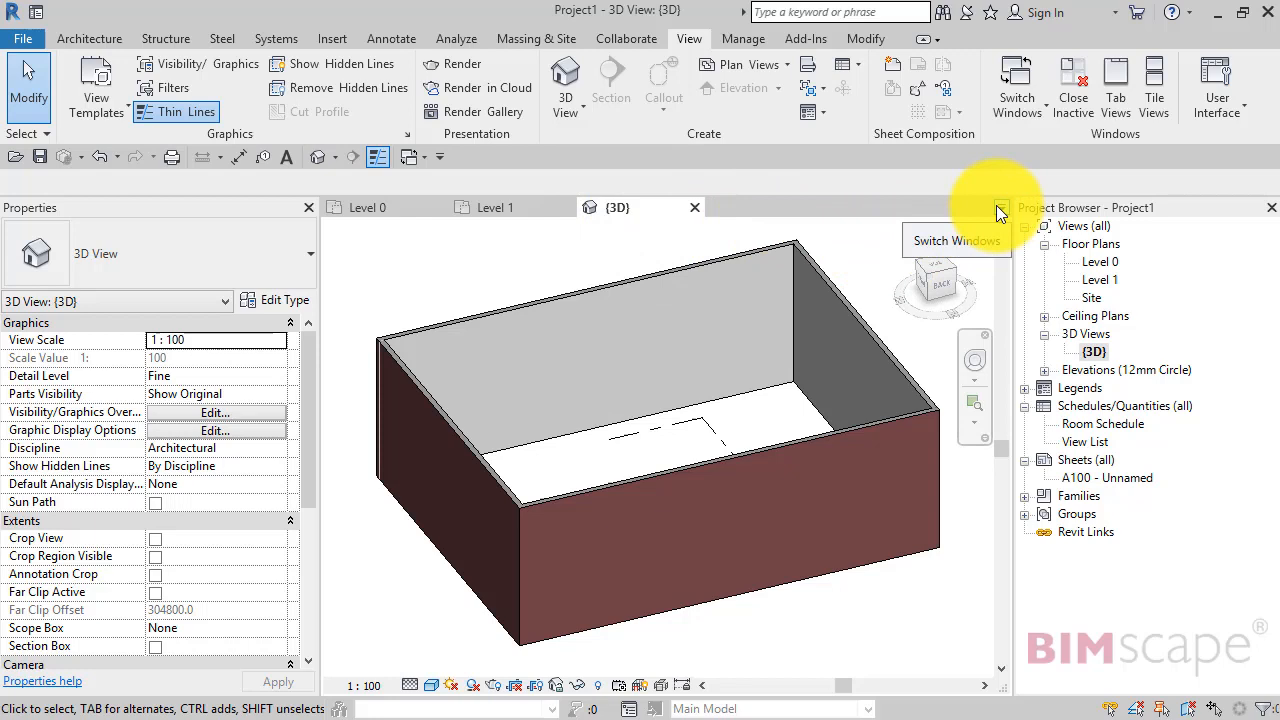
# - Bring the Level 0 floor plan to the front via the Switch Windows list
pyautogui.click(1016, 85)
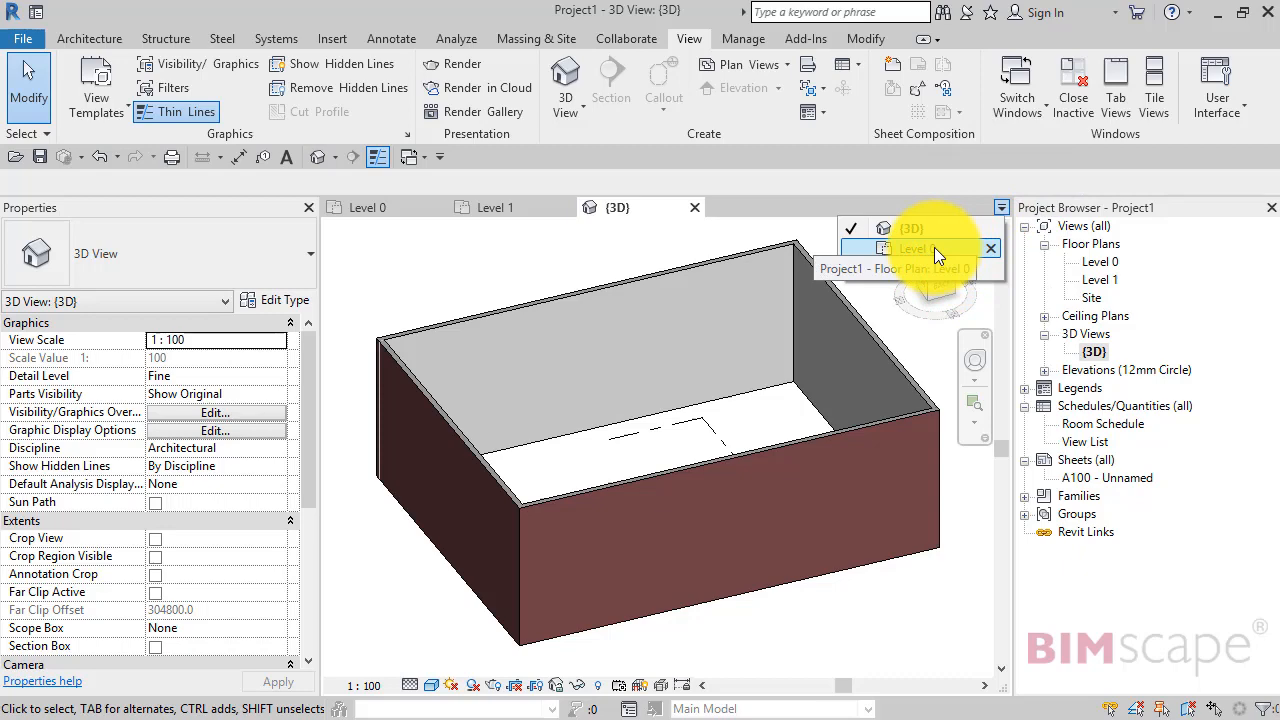
pyautogui.click(916, 248)
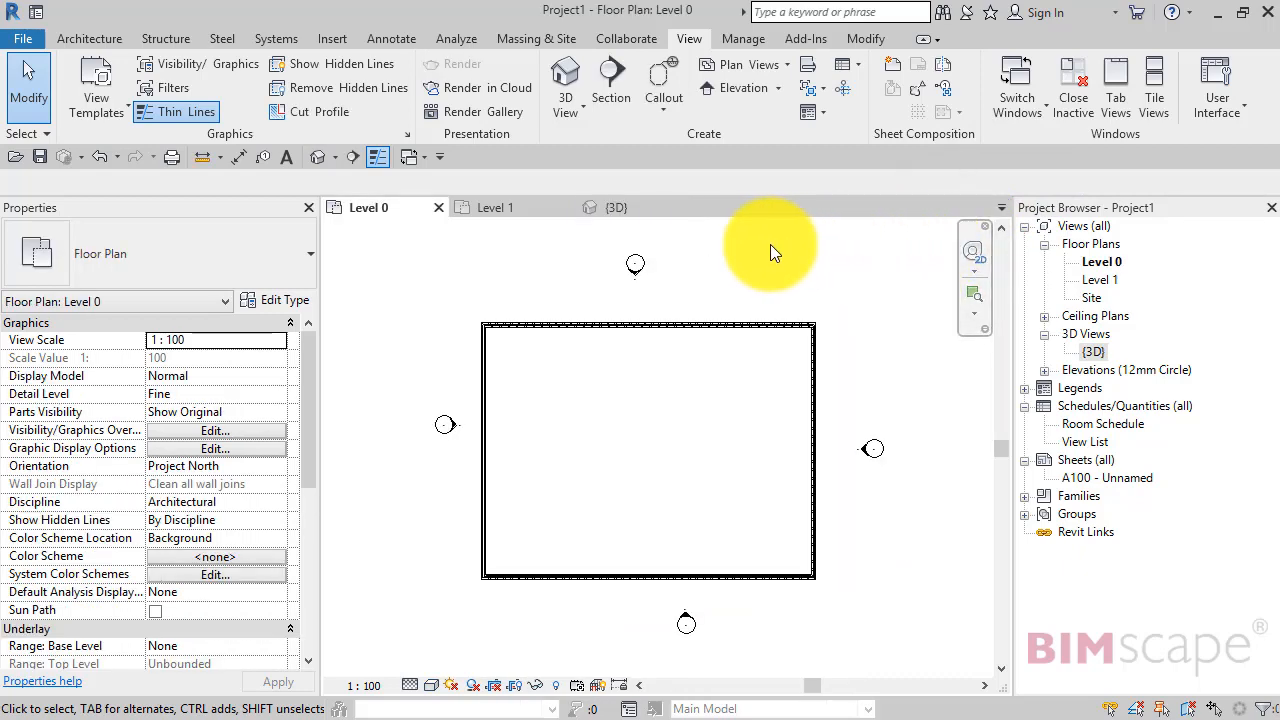
pyautogui.moveTo(440, 210)
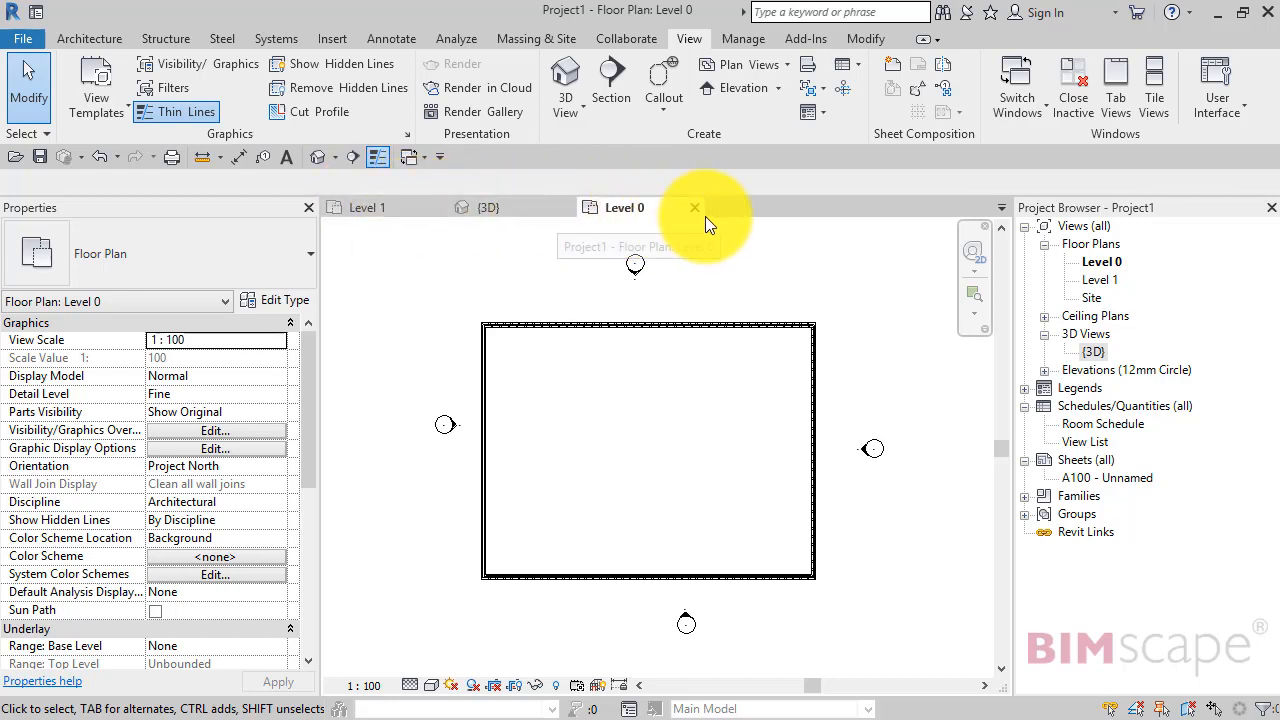
pyautogui.moveTo(673, 215)
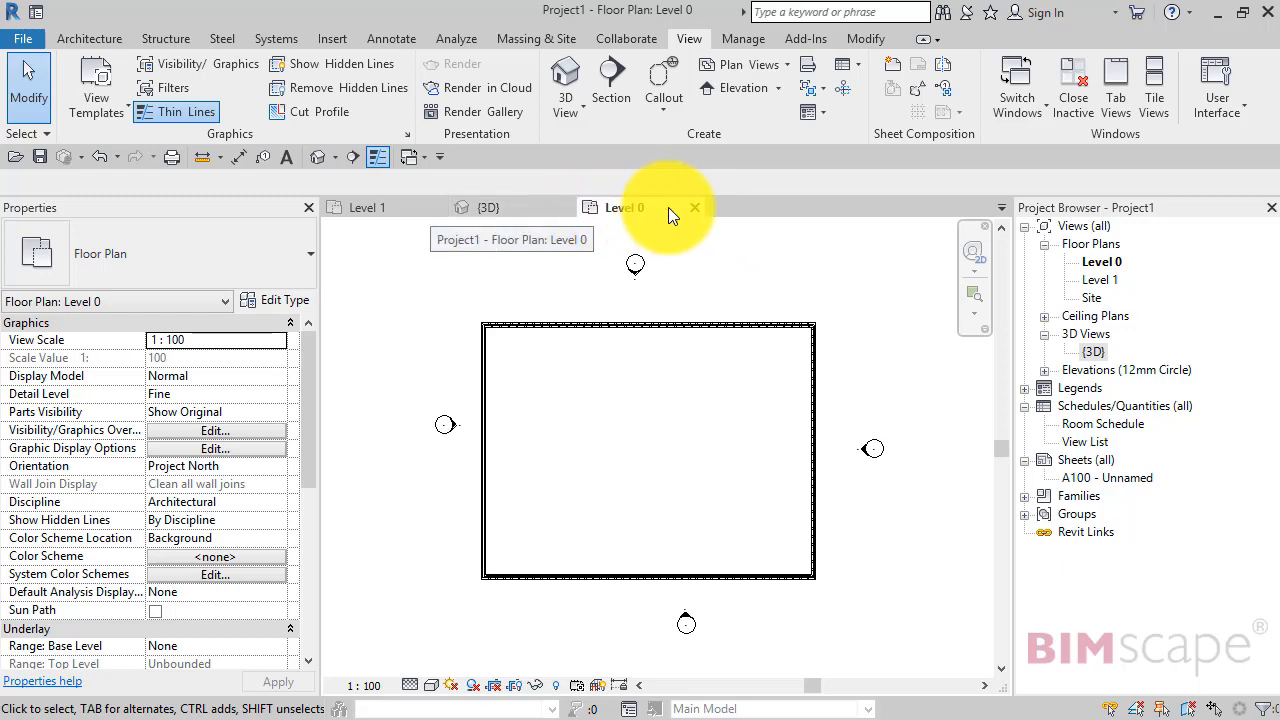
pyautogui.moveTo(668, 218)
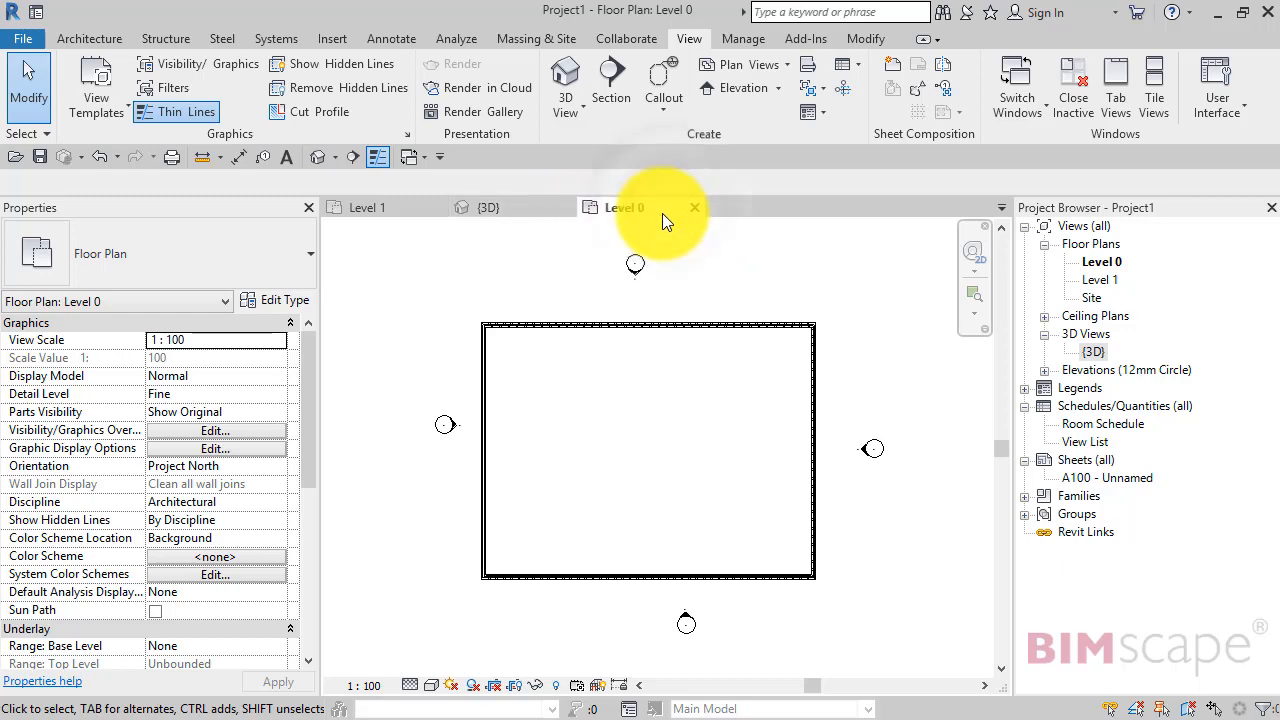
# - Drag the Level 0 view tab out into its own floating window over the 3D view
pyautogui.click(694, 207)
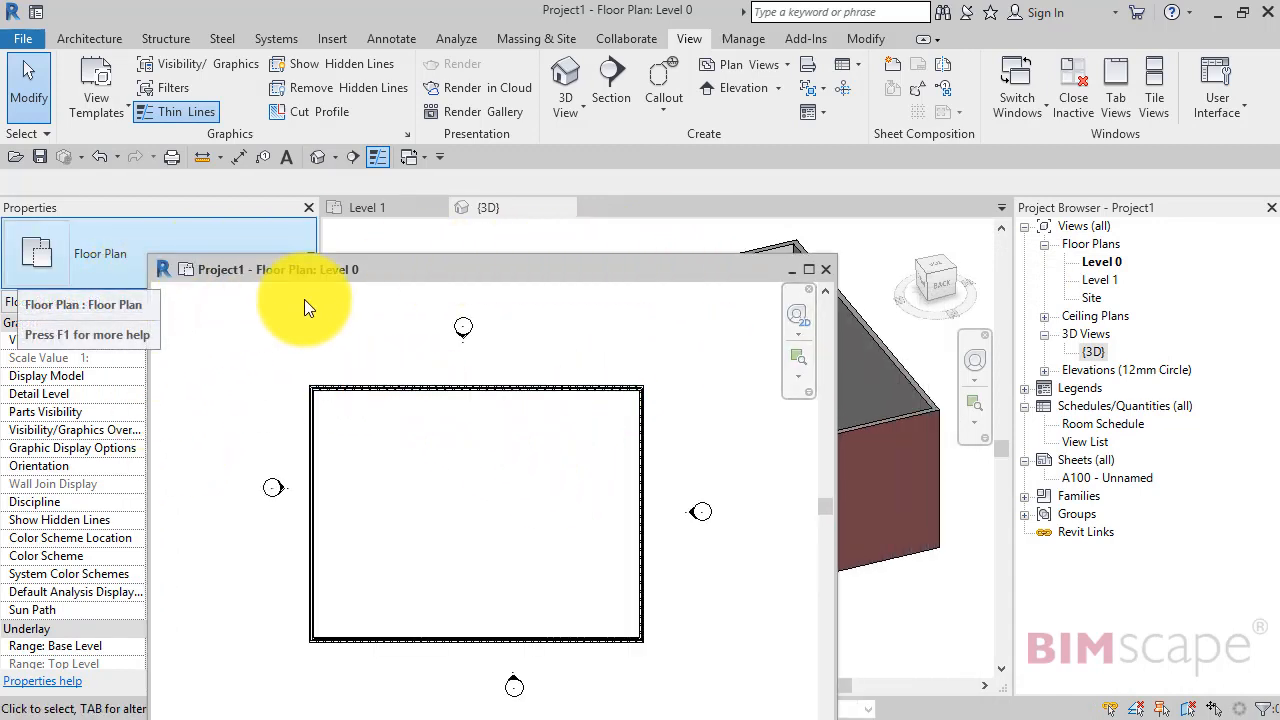
pyautogui.moveTo(640, 345)
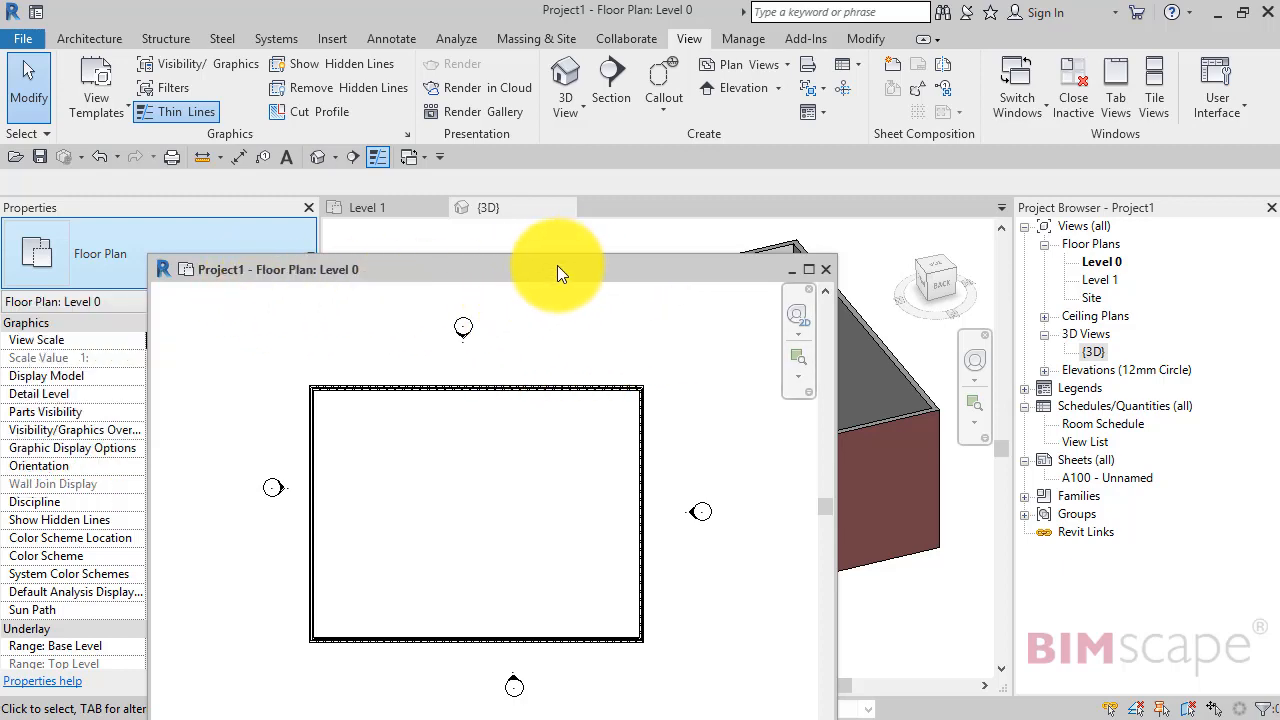
pyautogui.moveTo(826, 271)
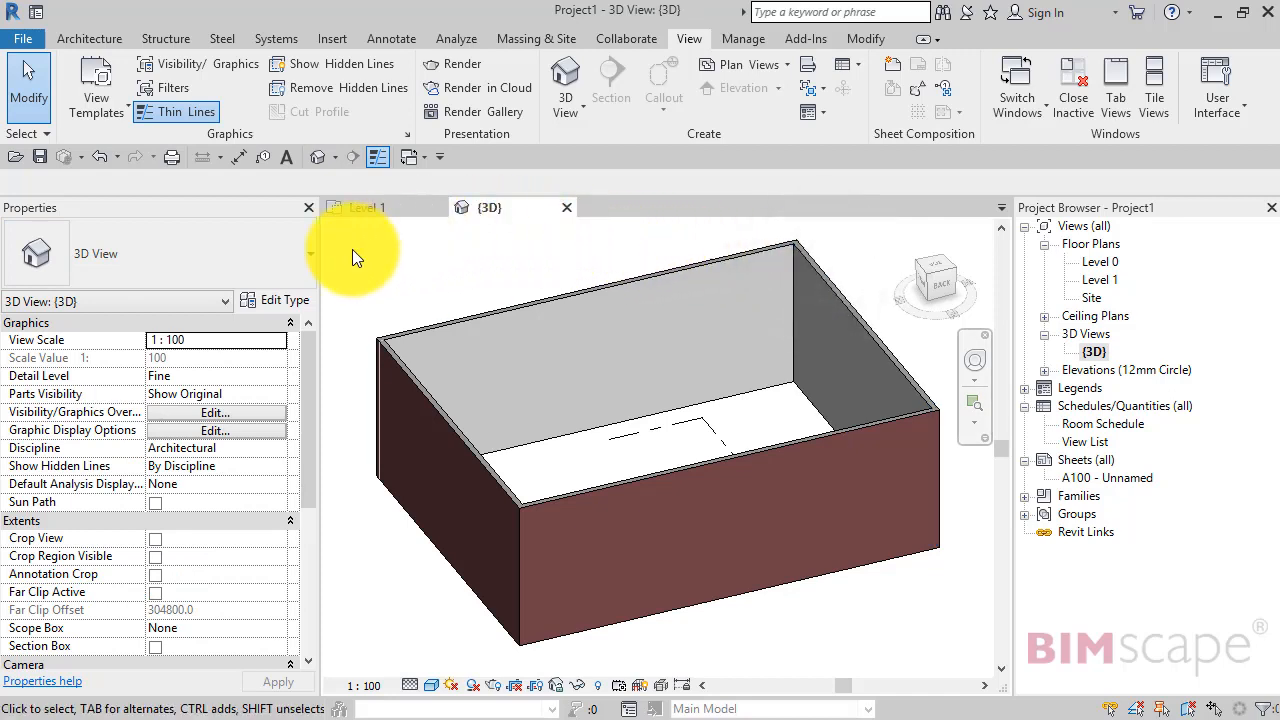
pyautogui.moveTo(580, 285)
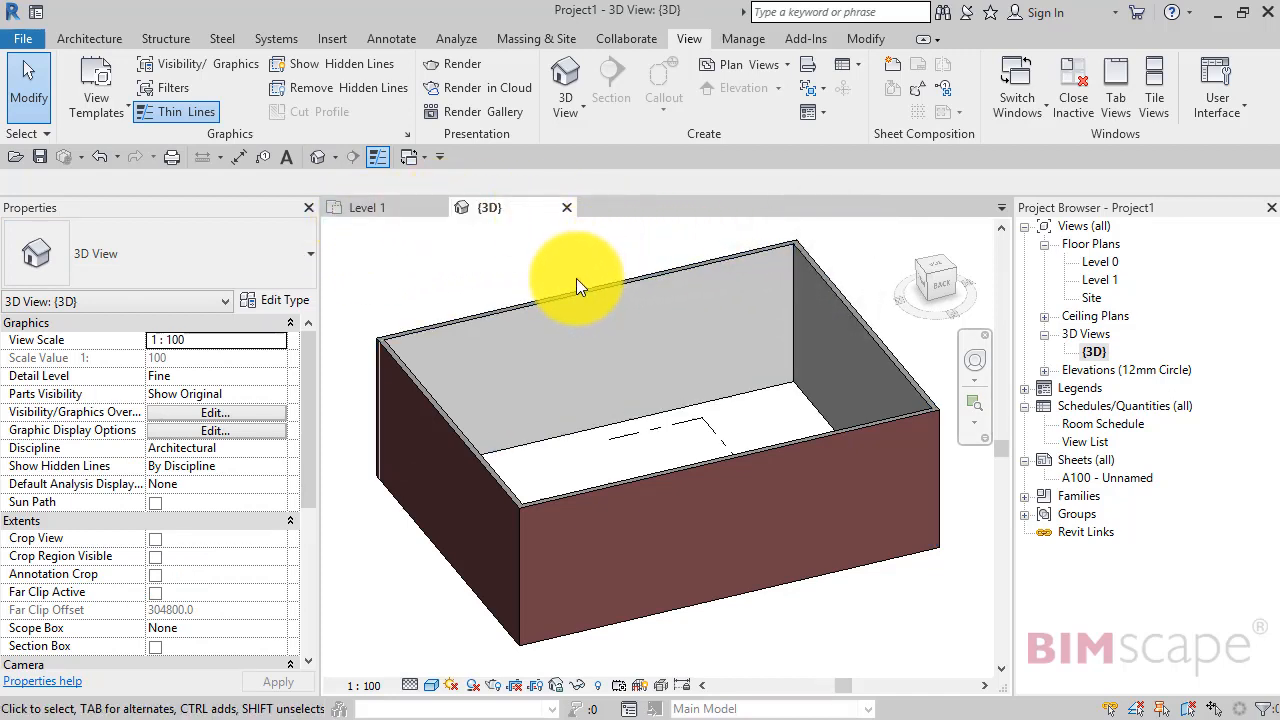
pyautogui.moveTo(663, 80)
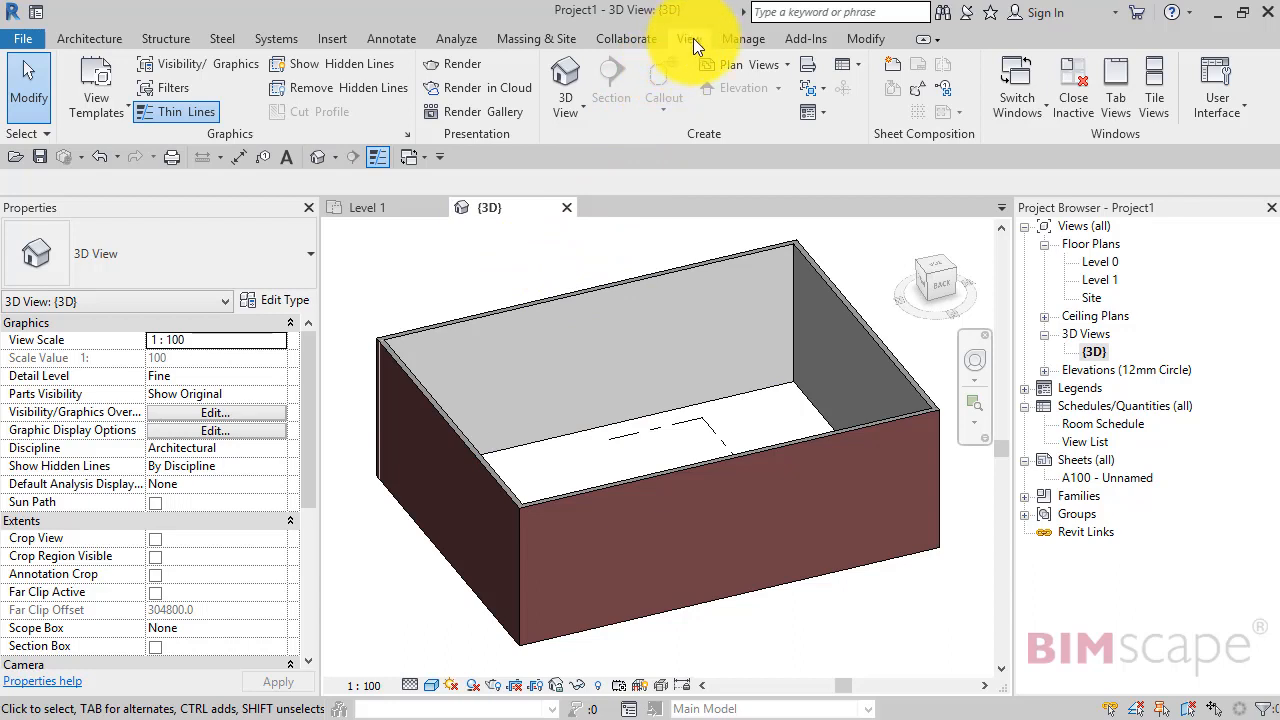
pyautogui.moveTo(697, 45)
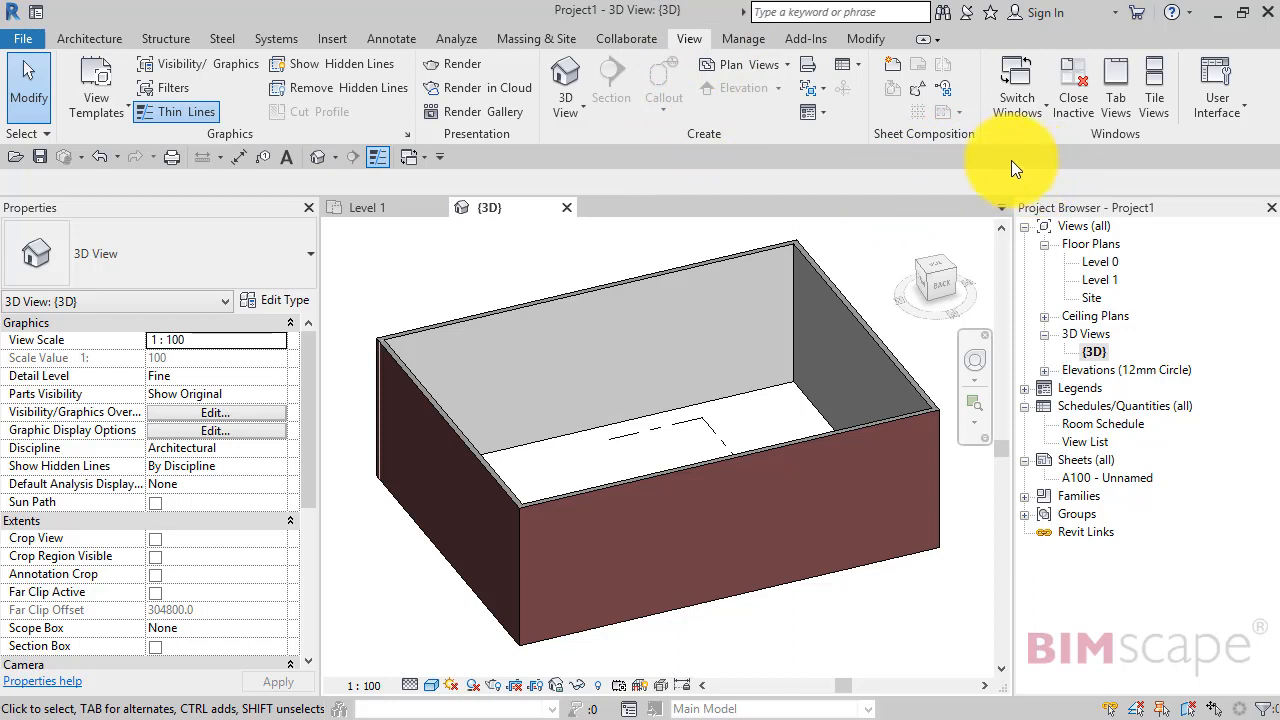
pyautogui.moveTo(1113, 165)
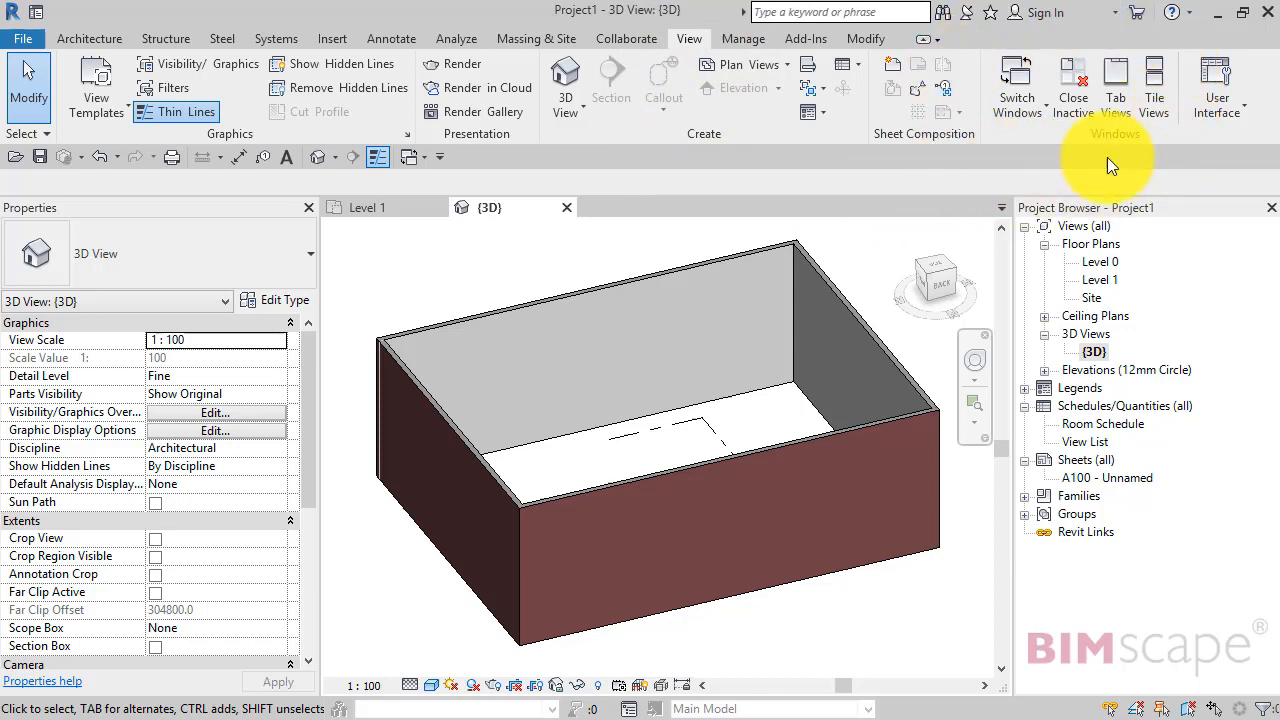
pyautogui.moveTo(1115, 85)
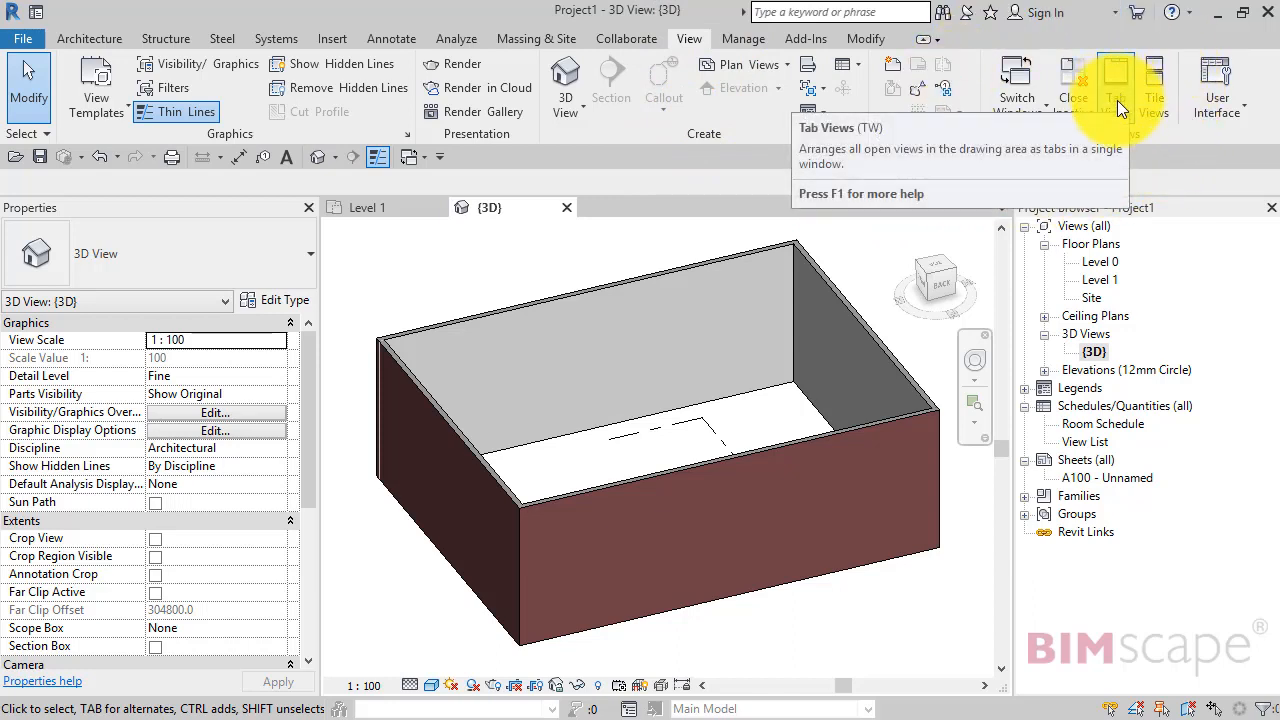
pyautogui.moveTo(700, 248)
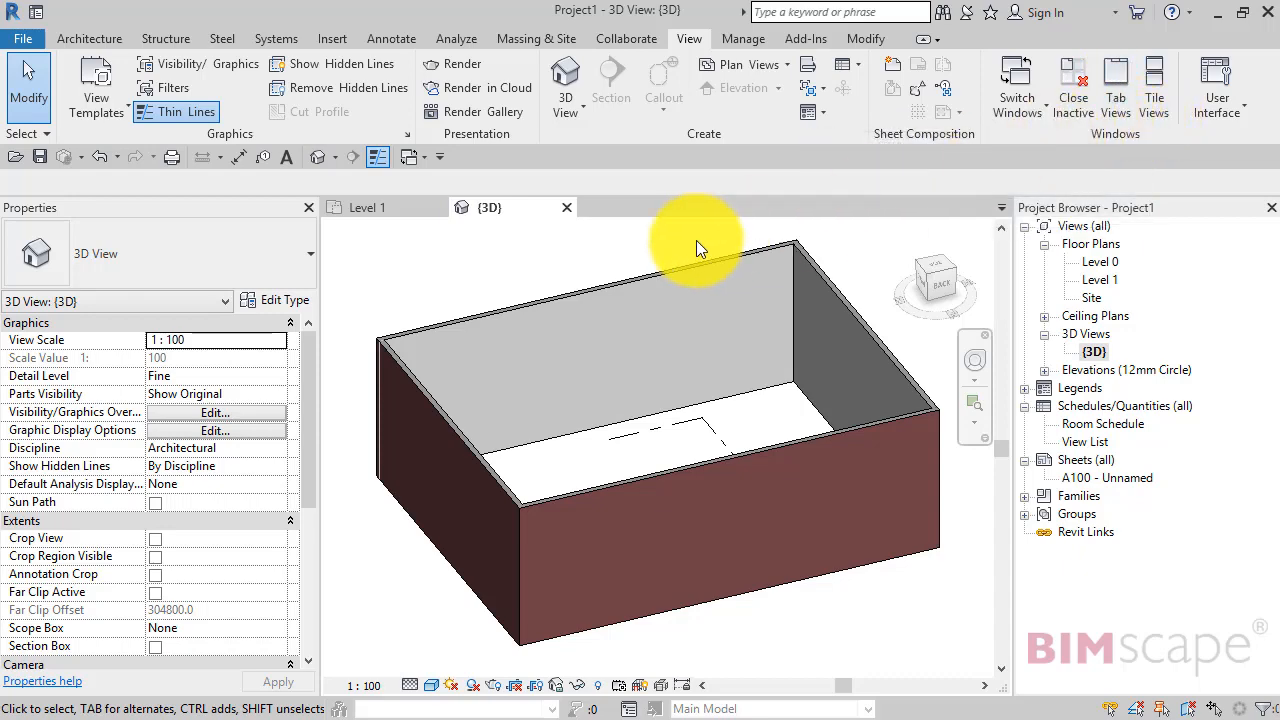
pyautogui.moveTo(1100, 262)
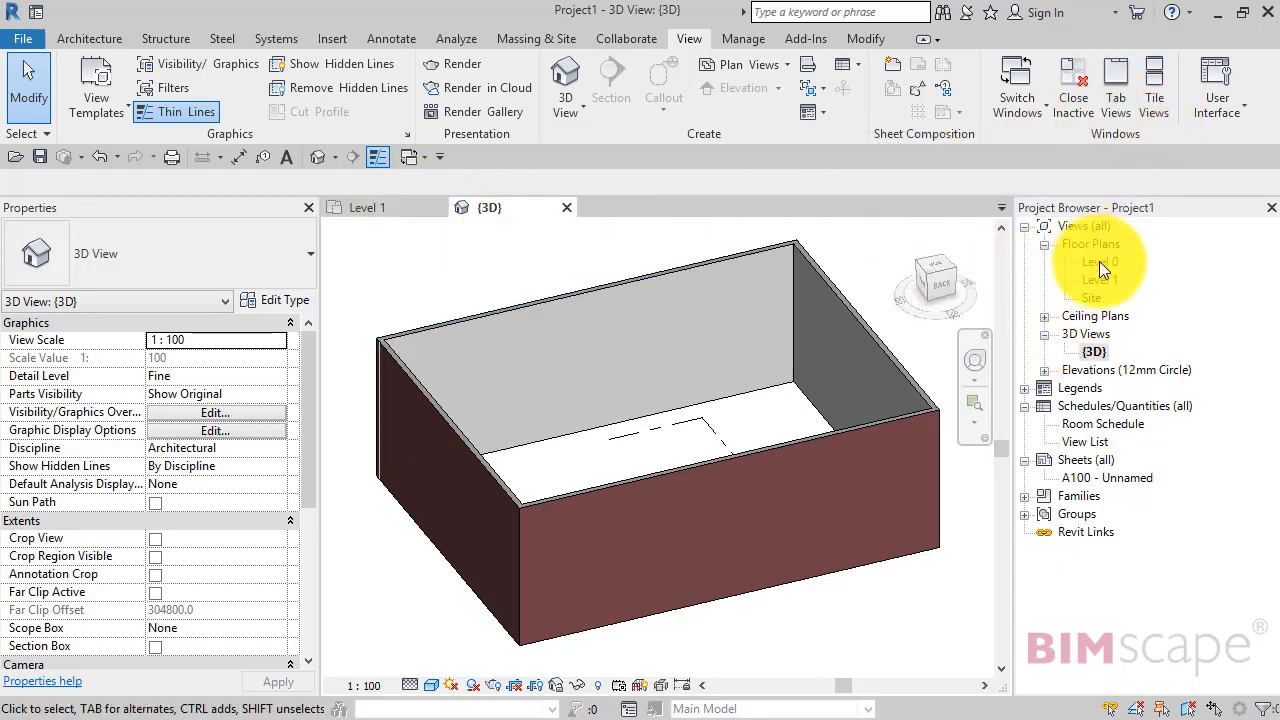
# - Reopen the Level 0 floor plan and the Room Schedule as tabs, then cycle through Level 1, Level 0 and the schedule
pyautogui.doubleClick(1100, 261)
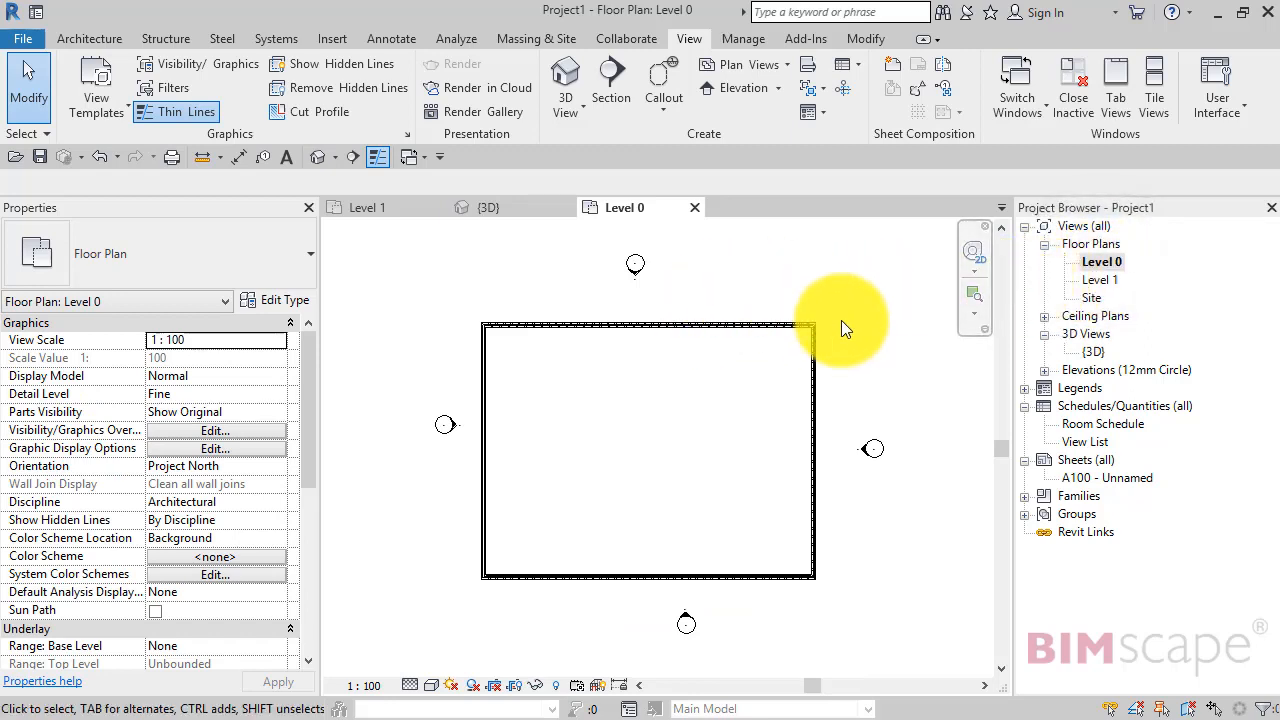
pyautogui.moveTo(868, 315)
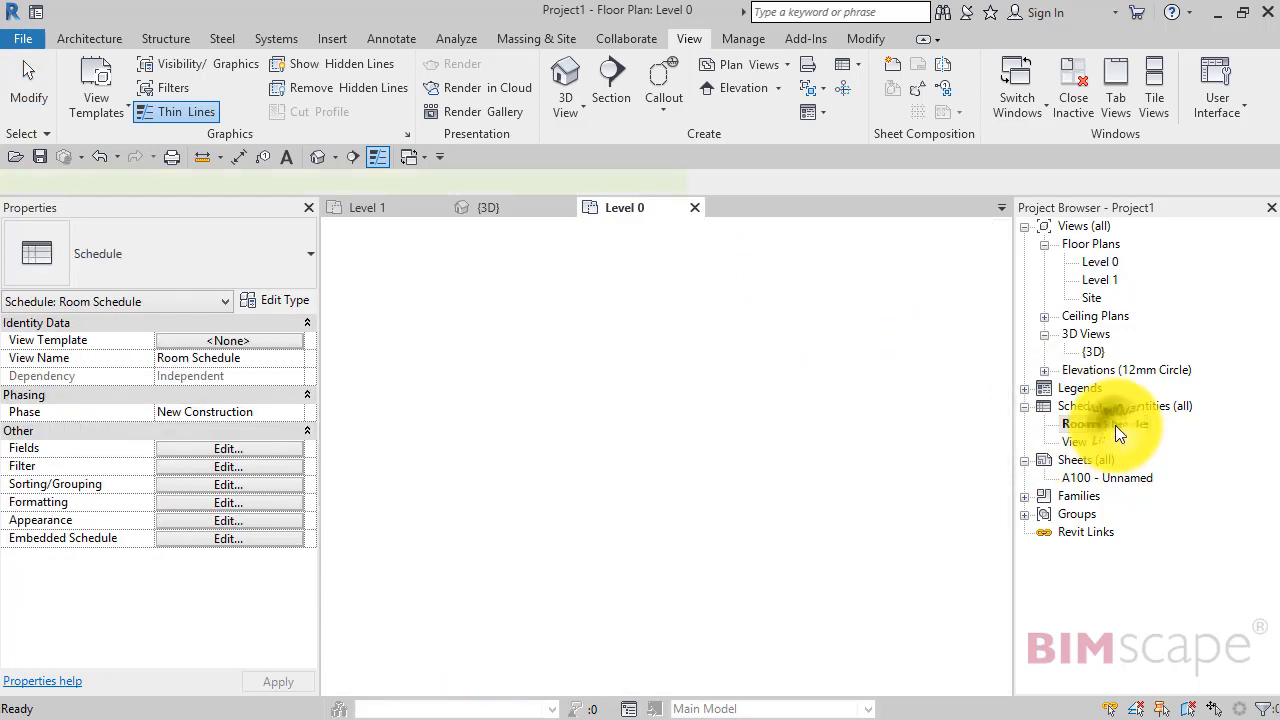
pyautogui.doubleClick(1104, 423)
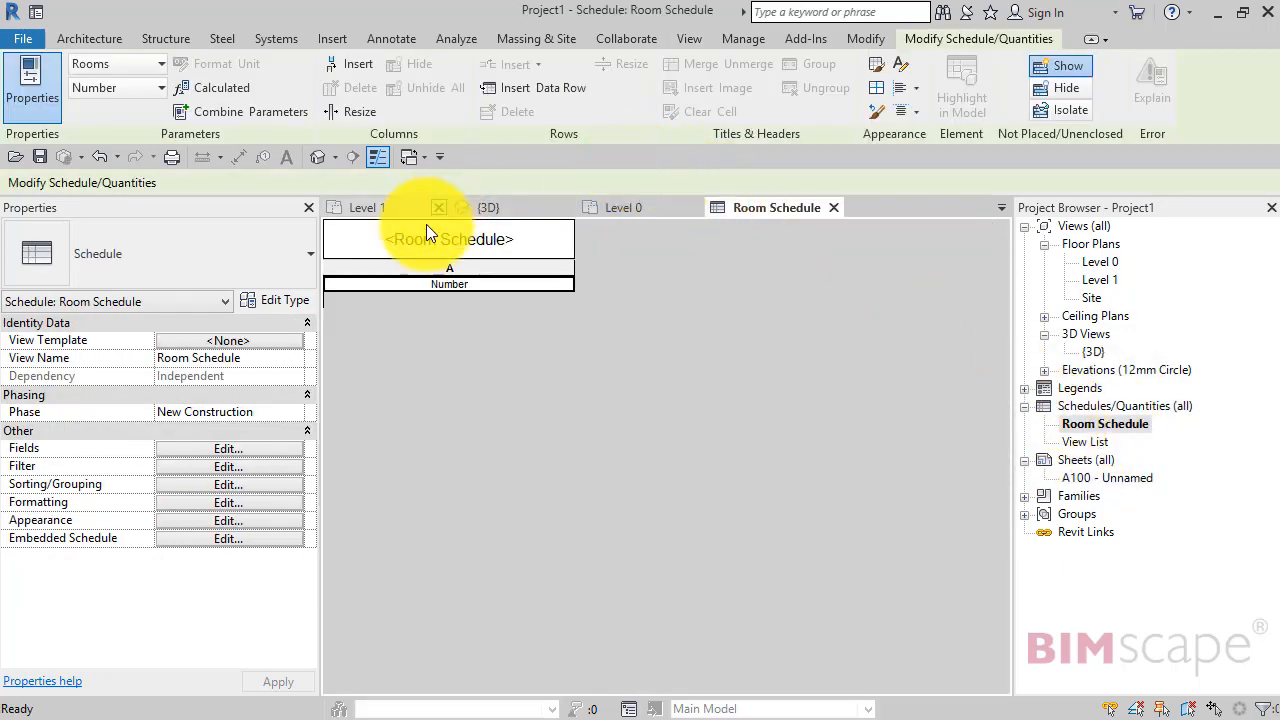
pyautogui.click(366, 207)
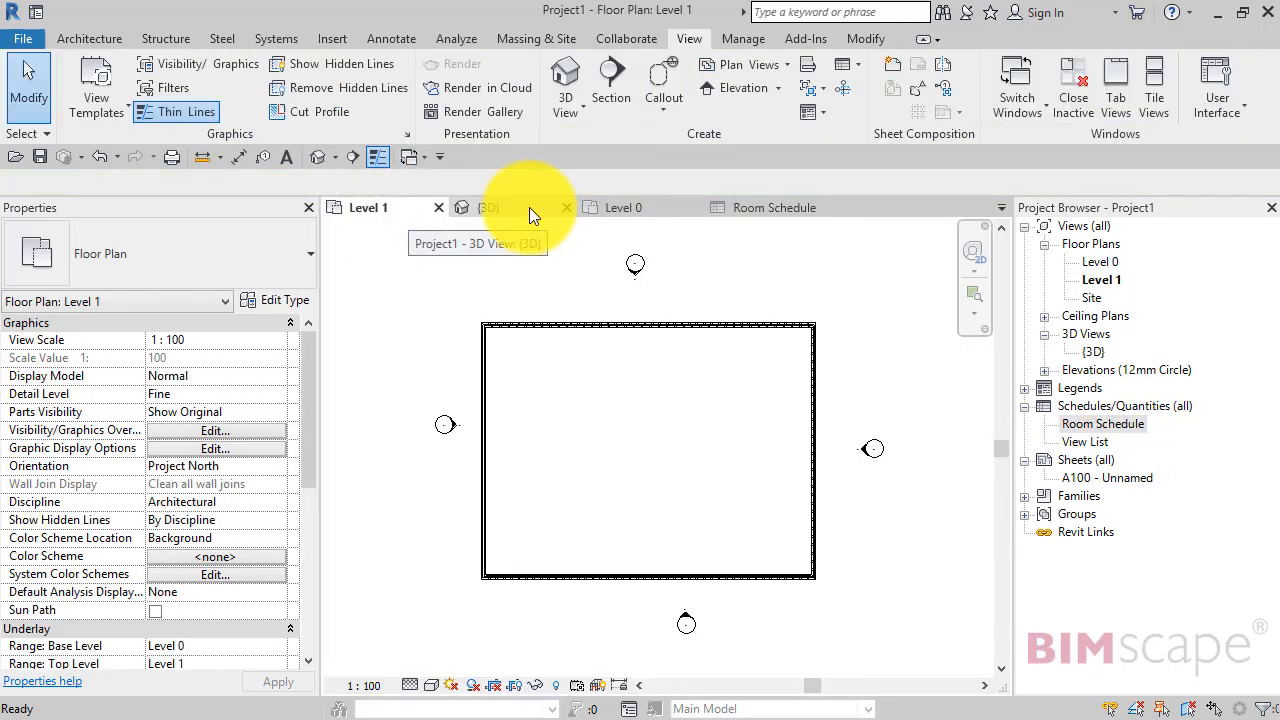
pyautogui.click(623, 207)
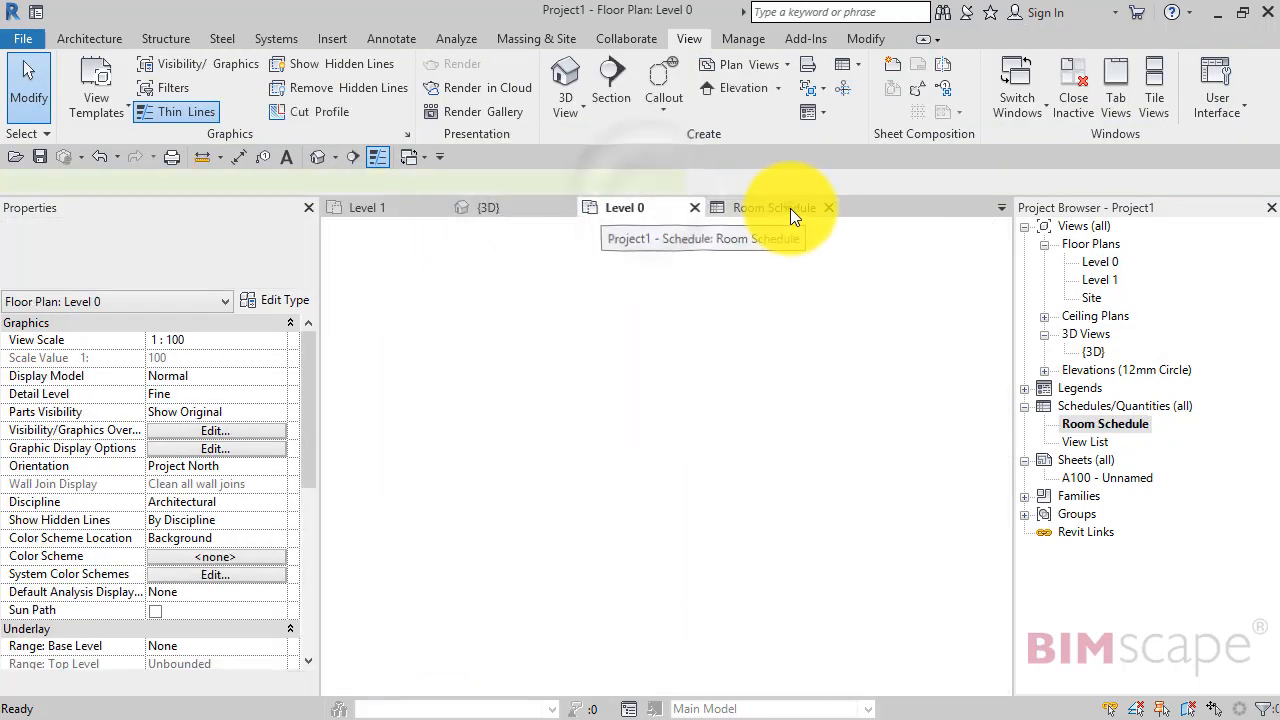
pyautogui.click(489, 207)
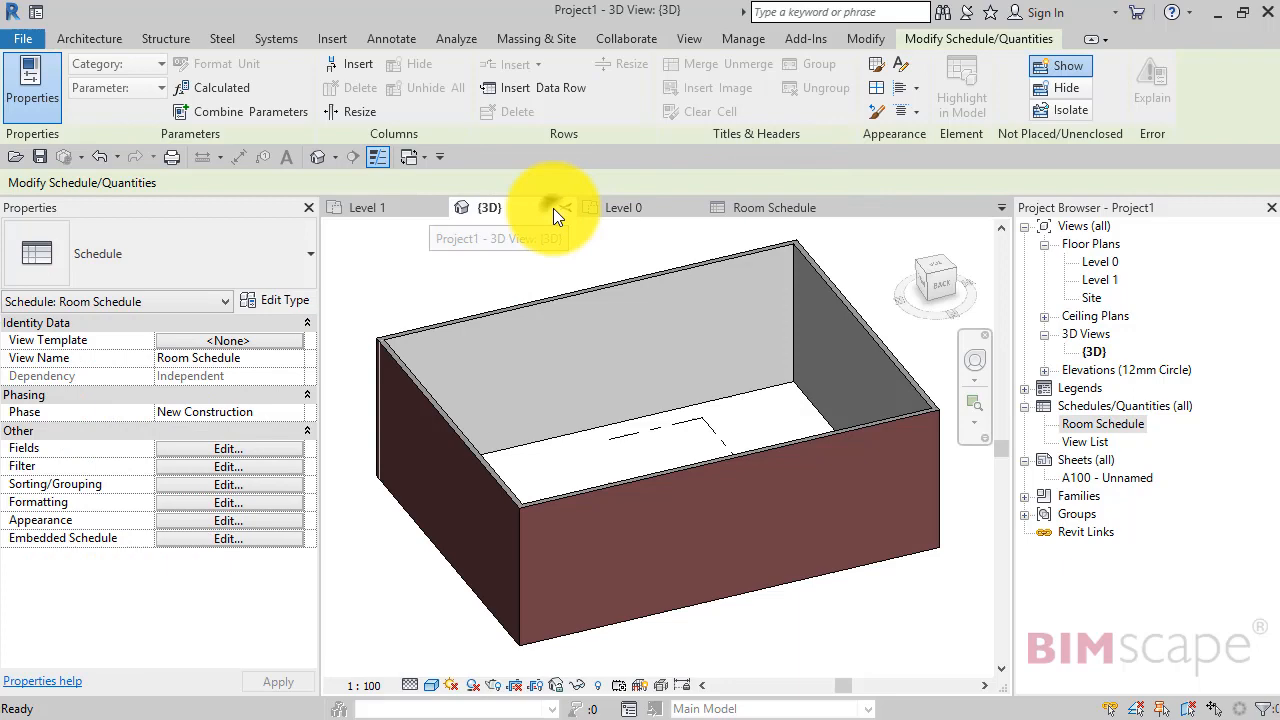
# - Tile the 3D view, Level 0, Level 1 and the Room Schedule side by side with Tile Views
pyautogui.click(489, 207)
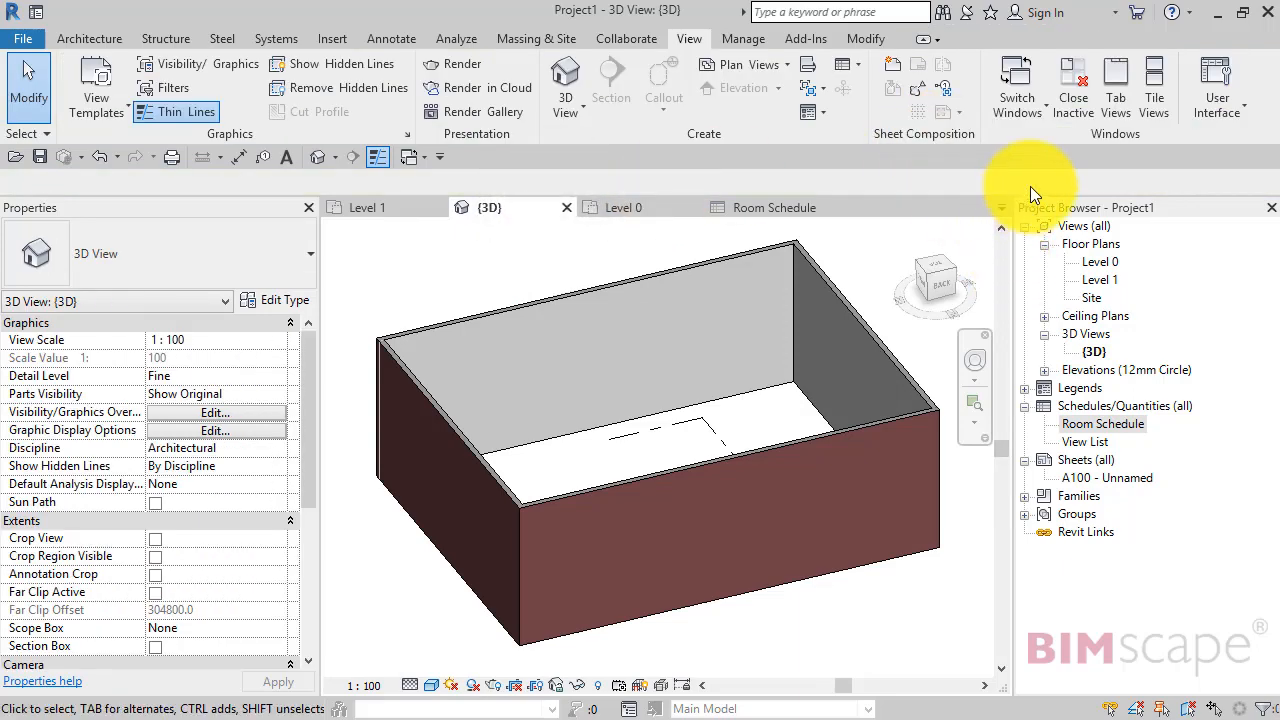
pyautogui.moveTo(1153, 85)
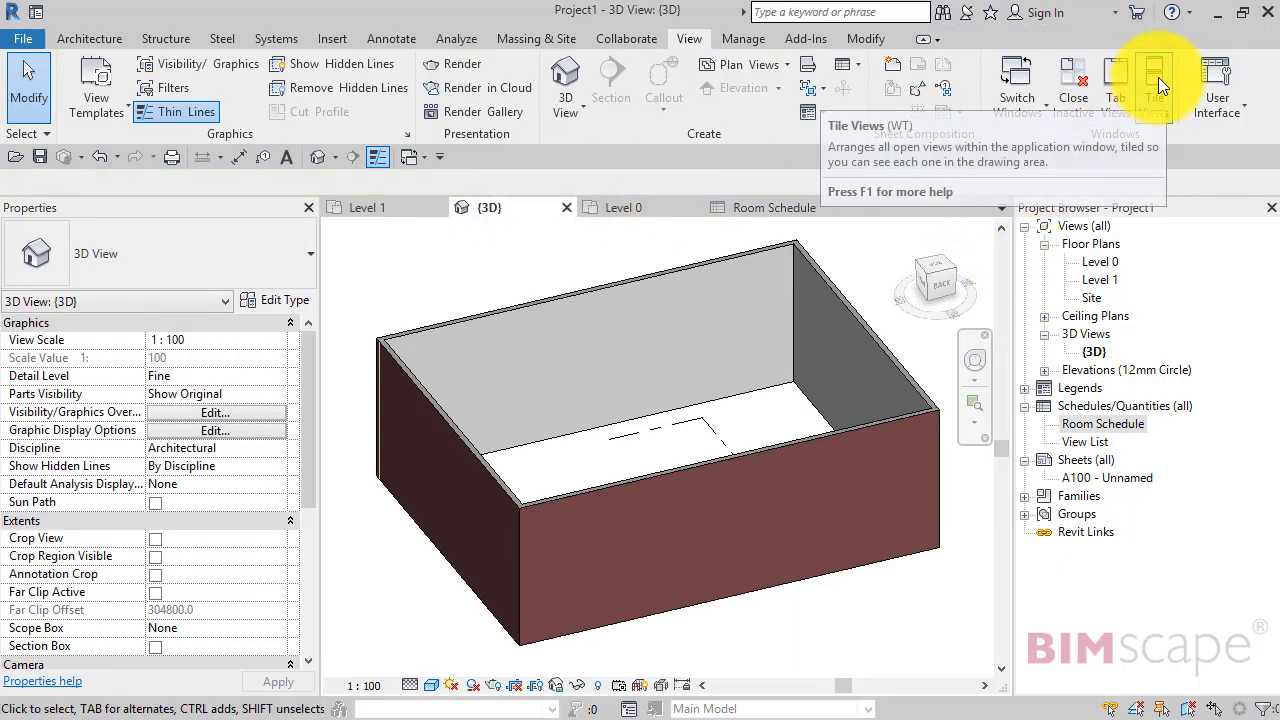
pyautogui.click(1155, 80)
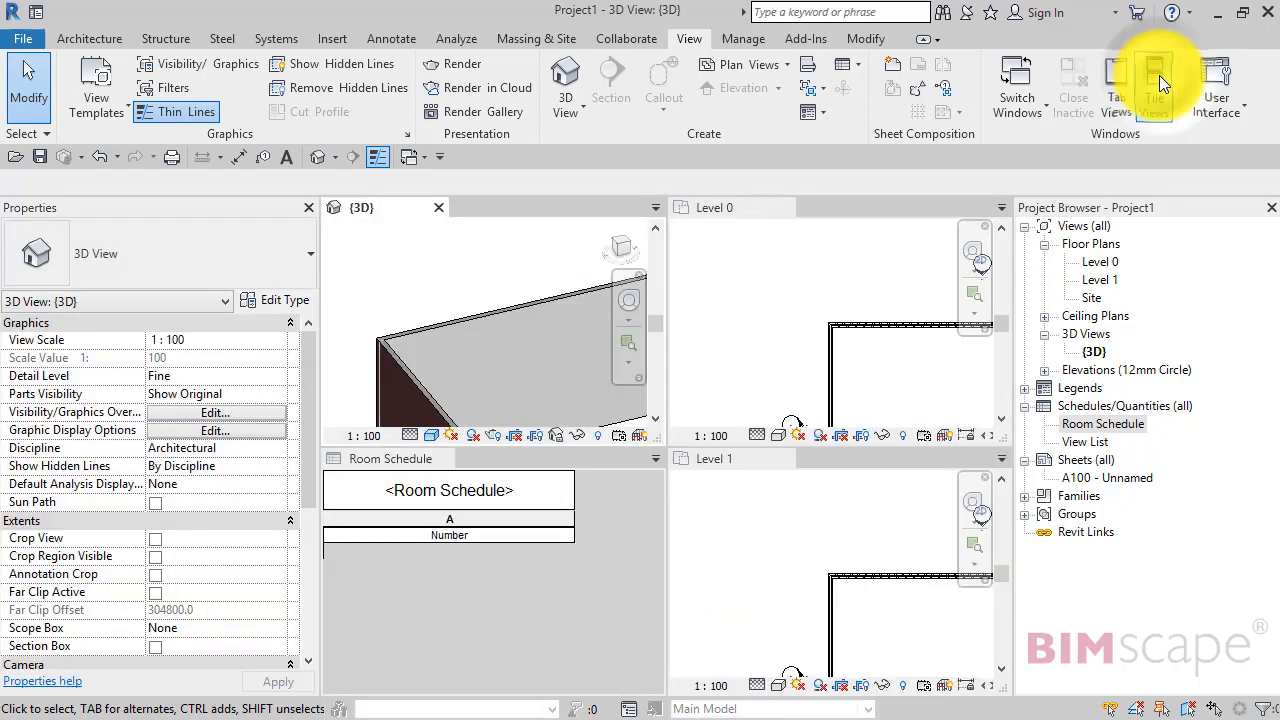
pyautogui.moveTo(674, 251)
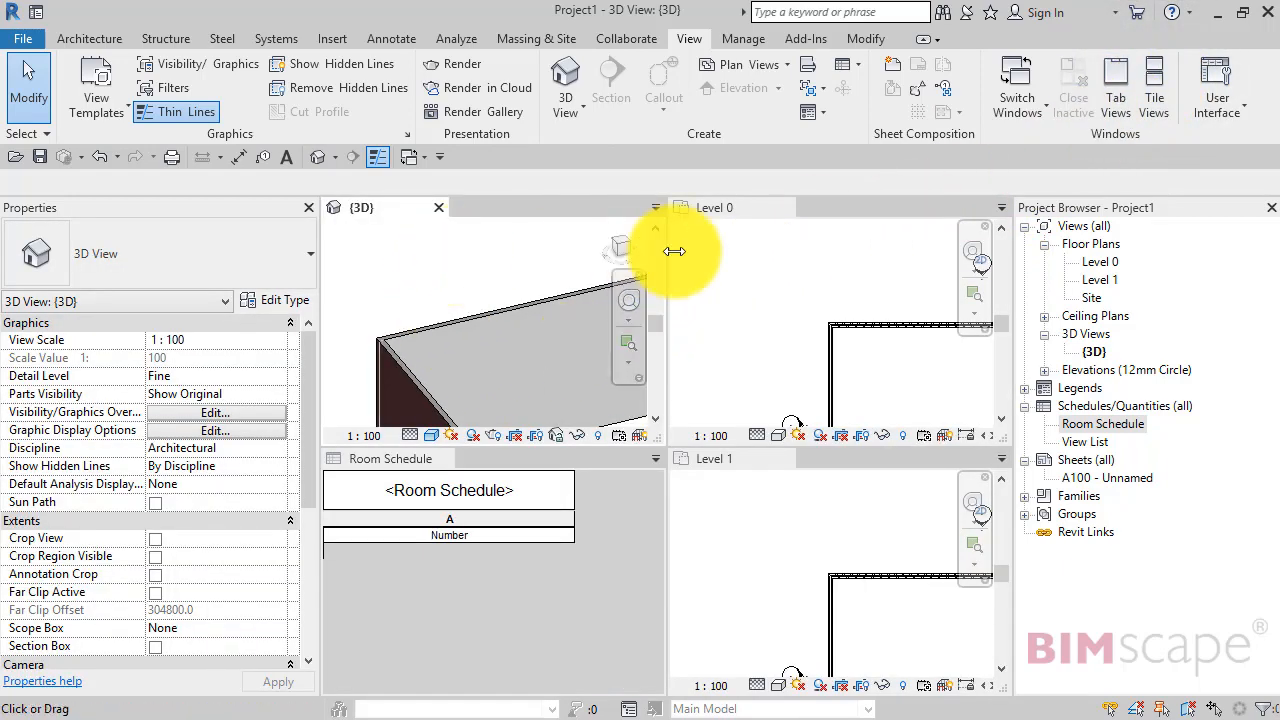
pyautogui.moveTo(765, 530)
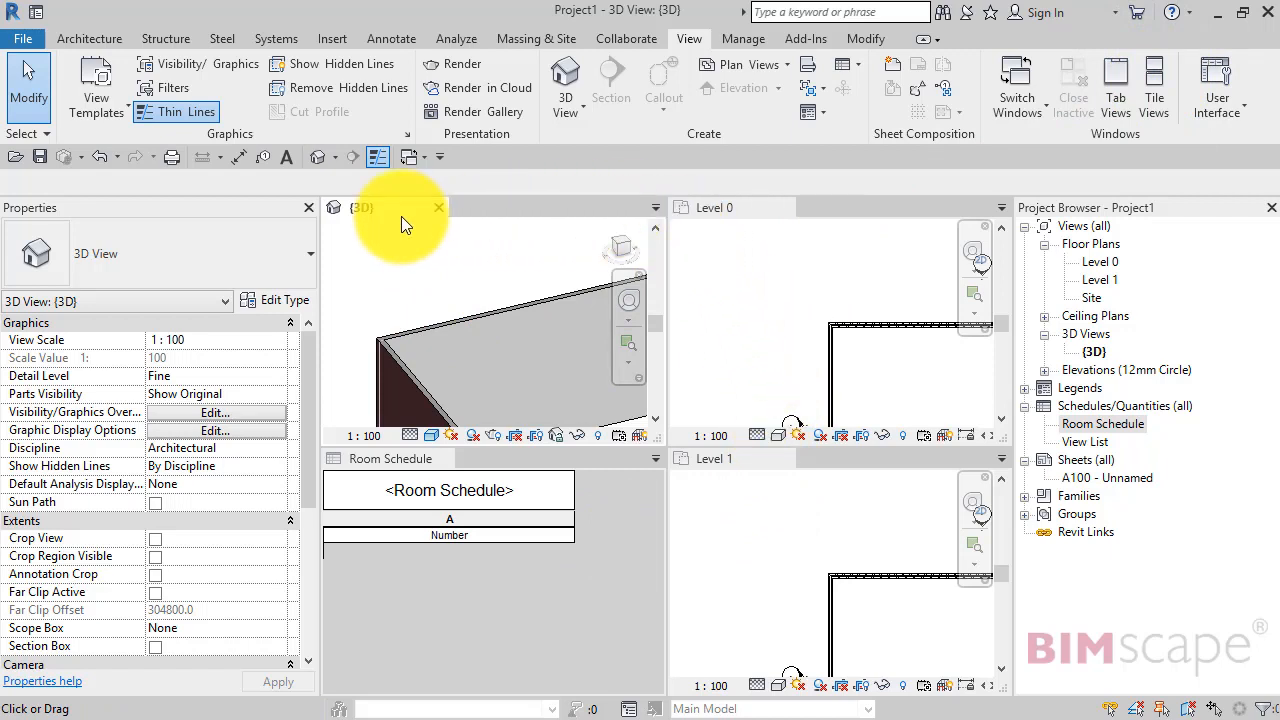
pyautogui.moveTo(760, 210)
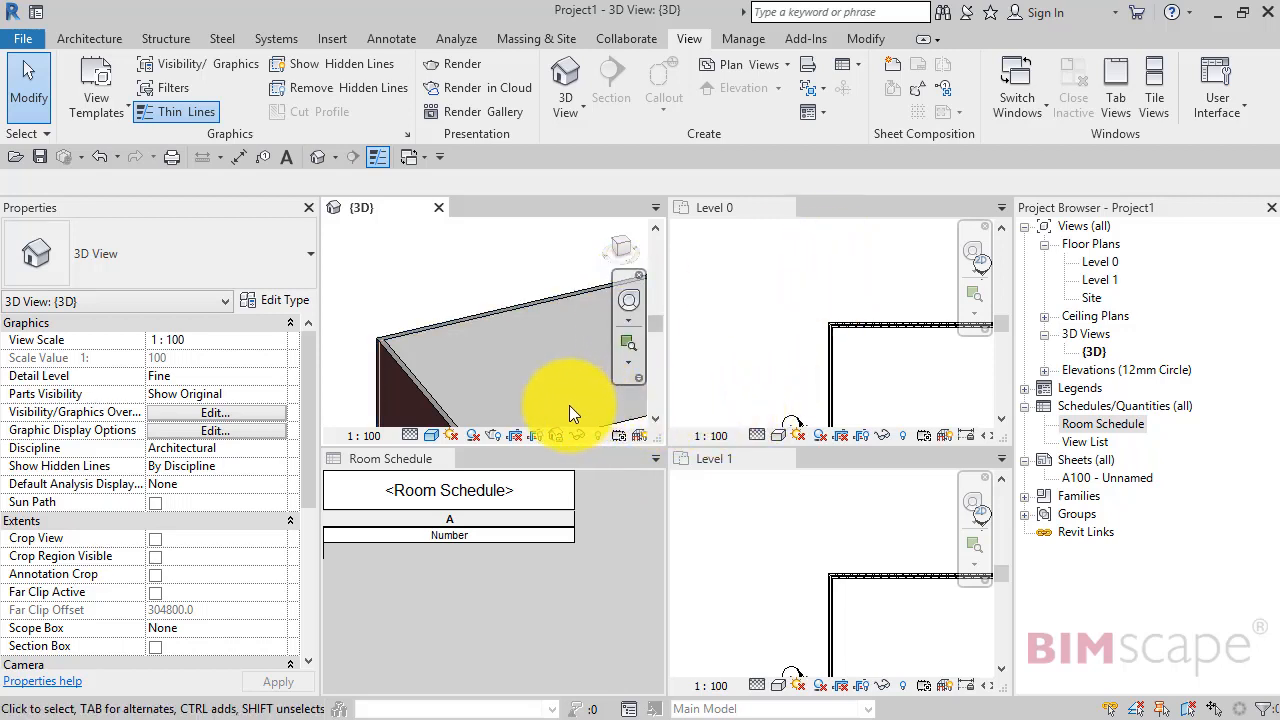
pyautogui.moveTo(745, 595)
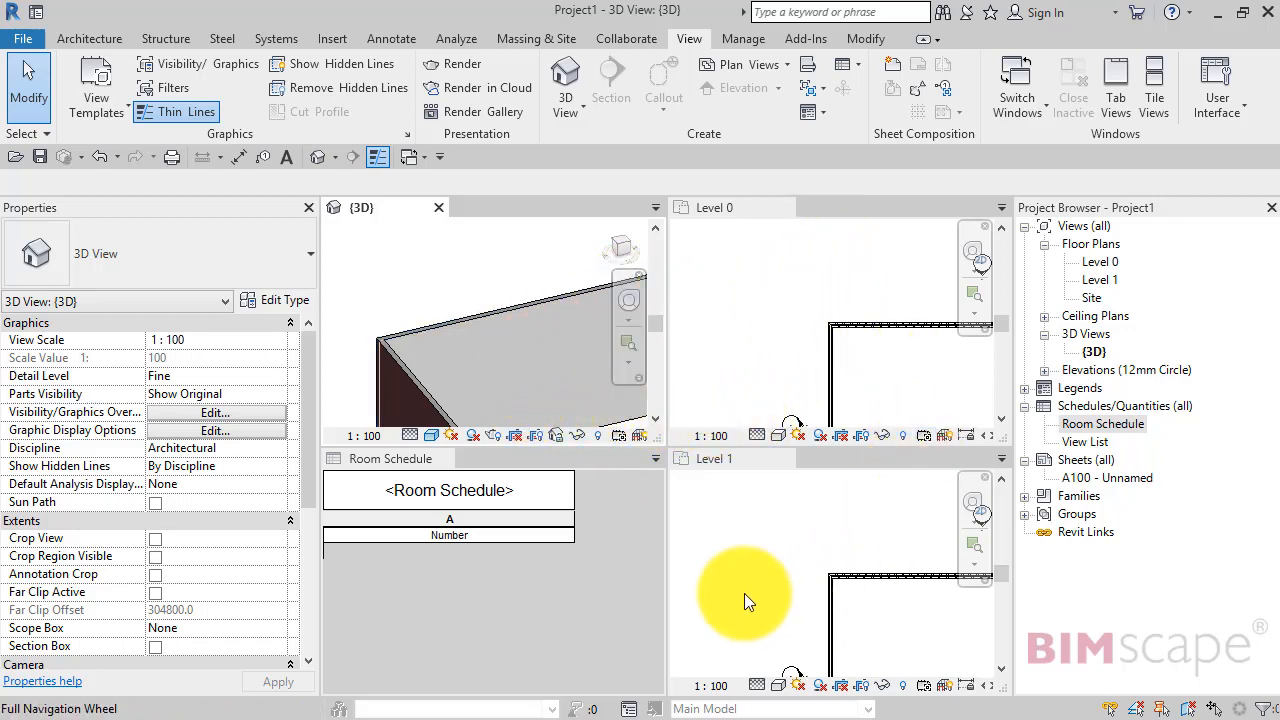
pyautogui.moveTo(775, 360)
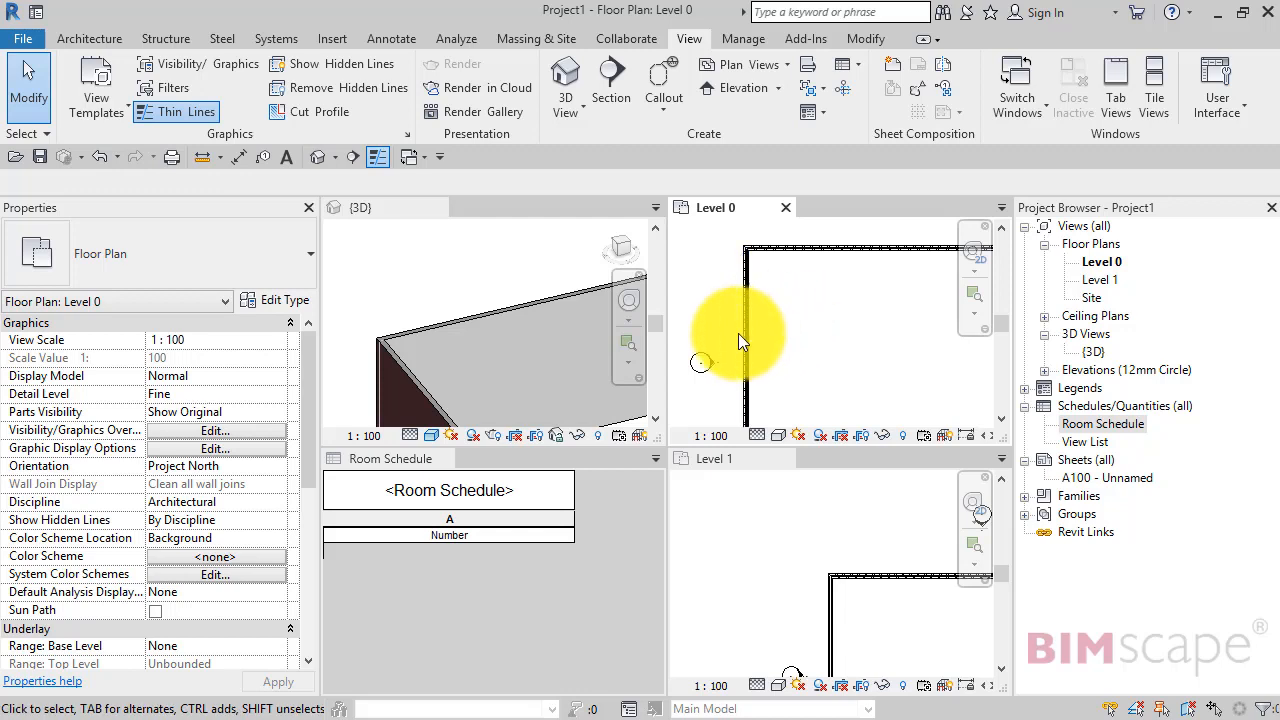
pyautogui.moveTo(795, 530)
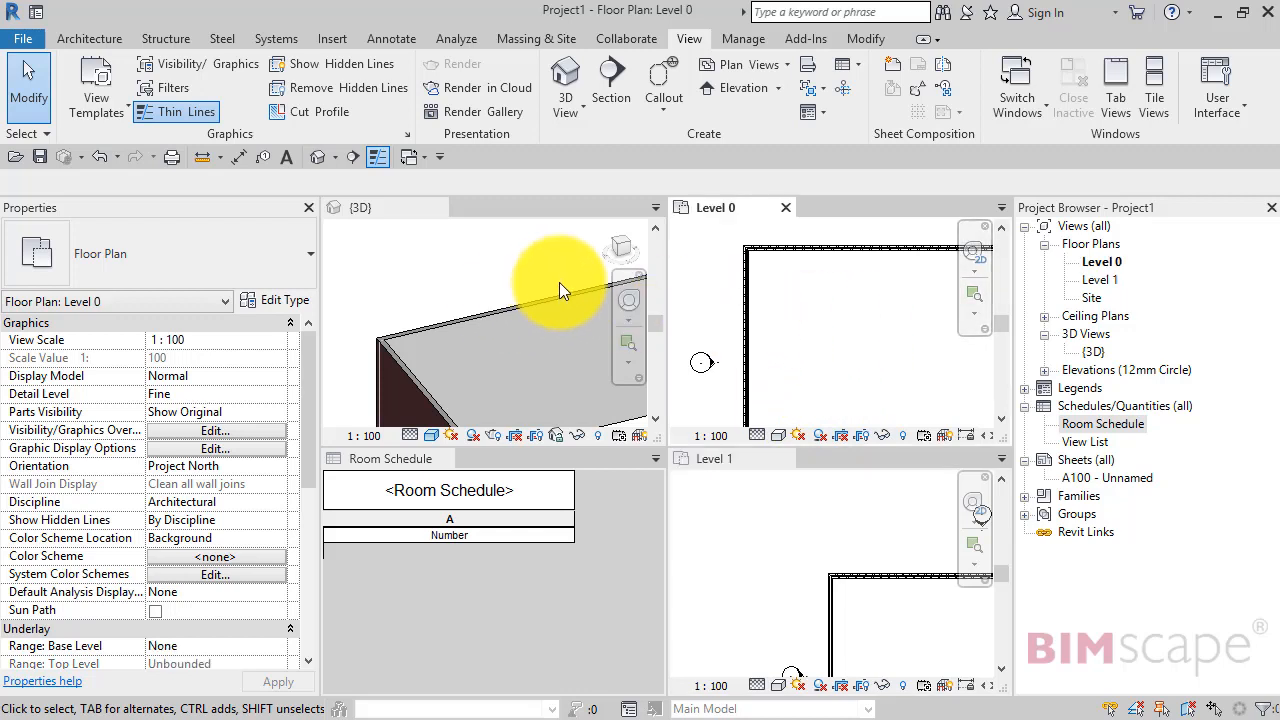
pyautogui.moveTo(835, 345)
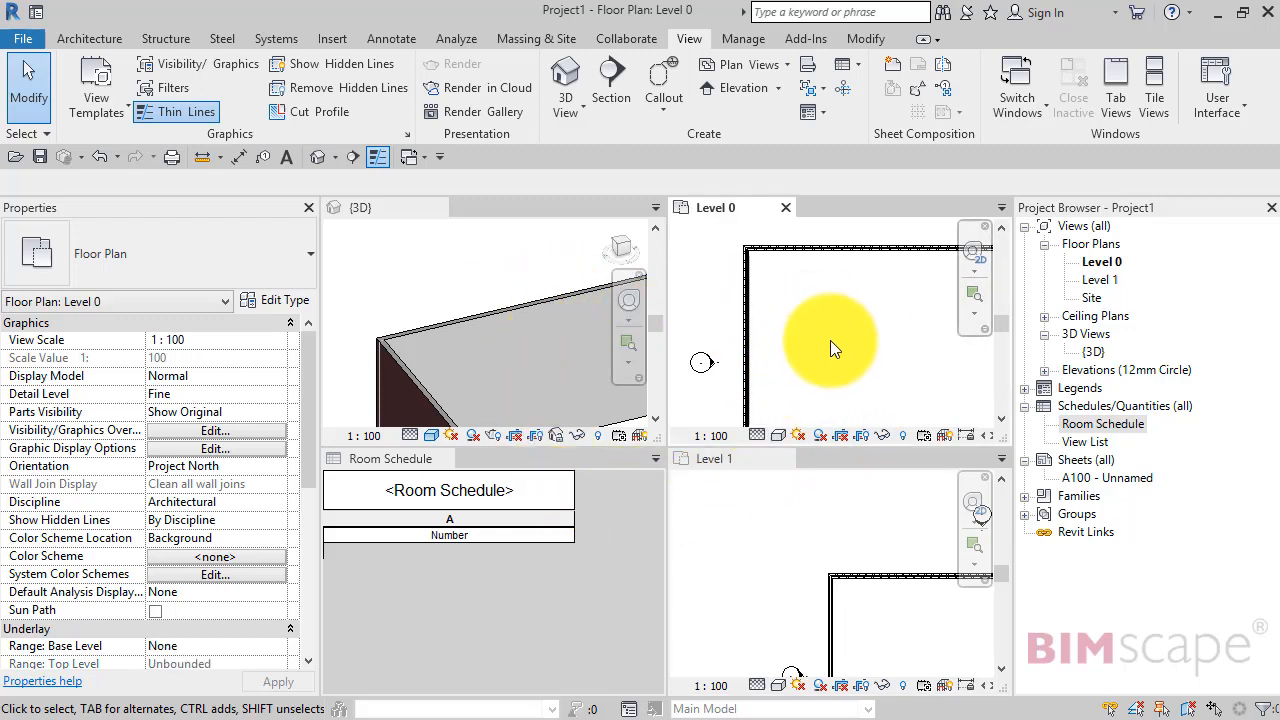
pyautogui.moveTo(765, 327)
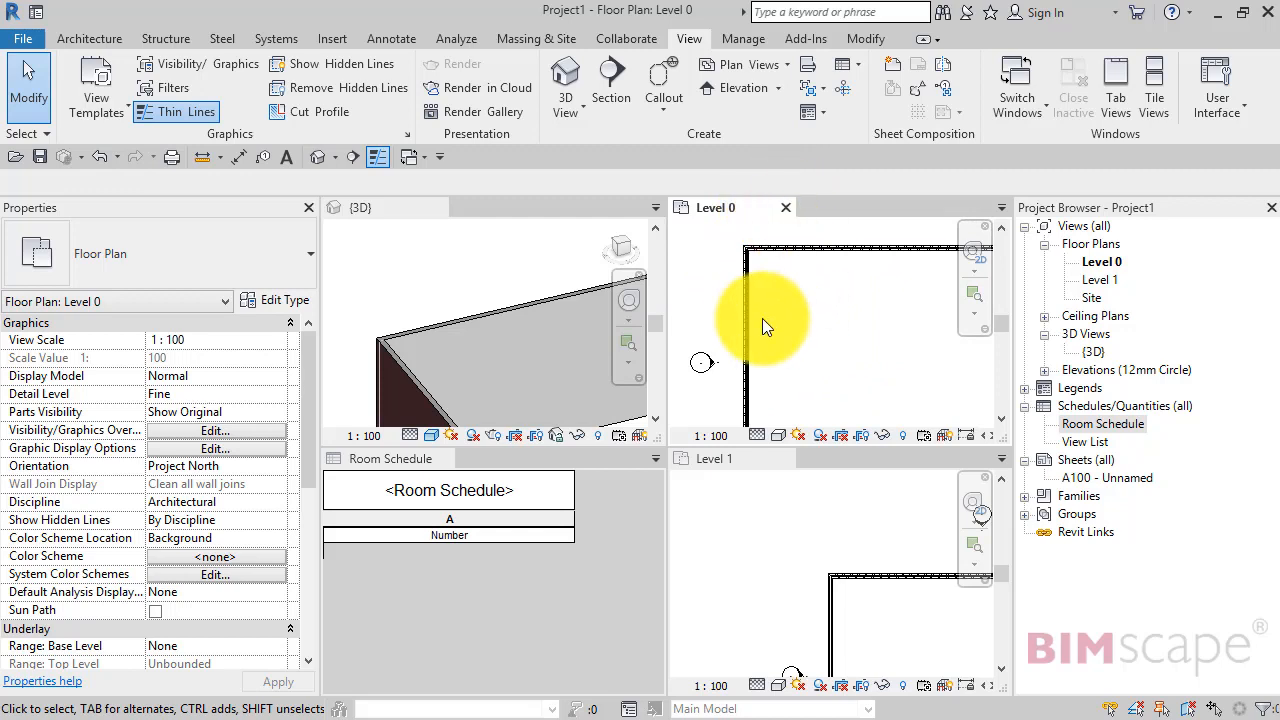
pyautogui.moveTo(713, 207)
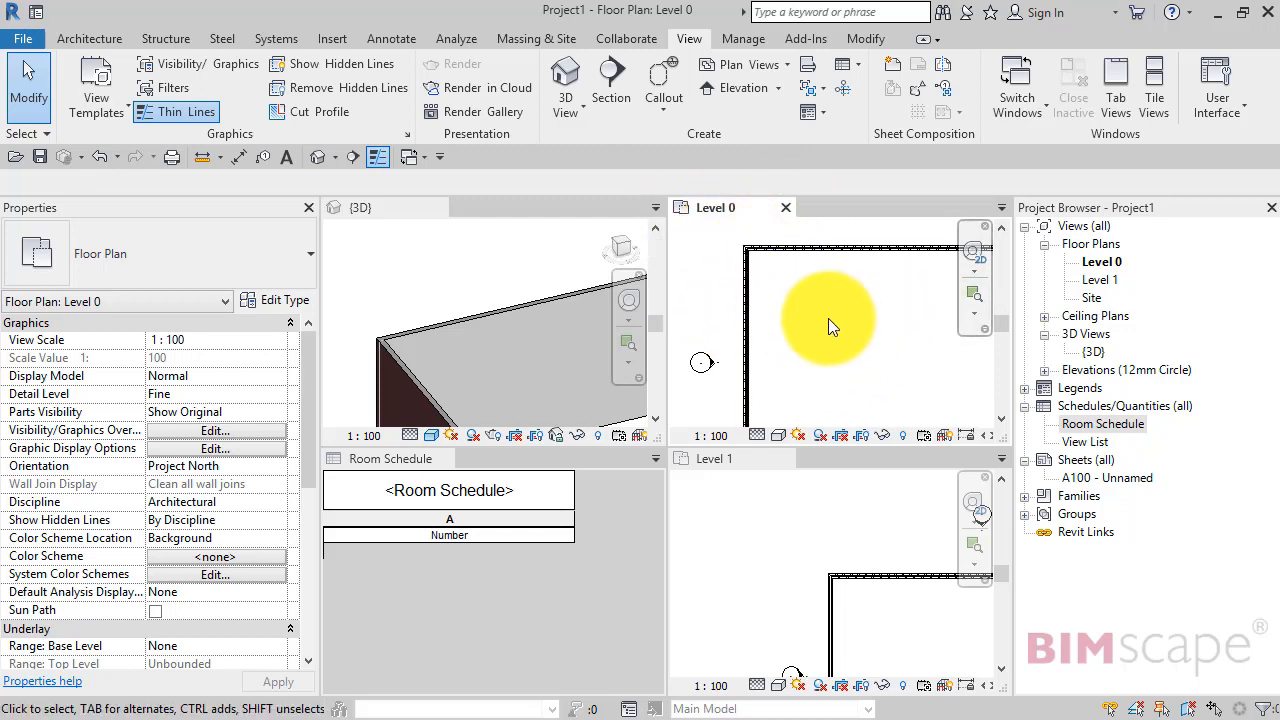
pyautogui.moveTo(1045, 285)
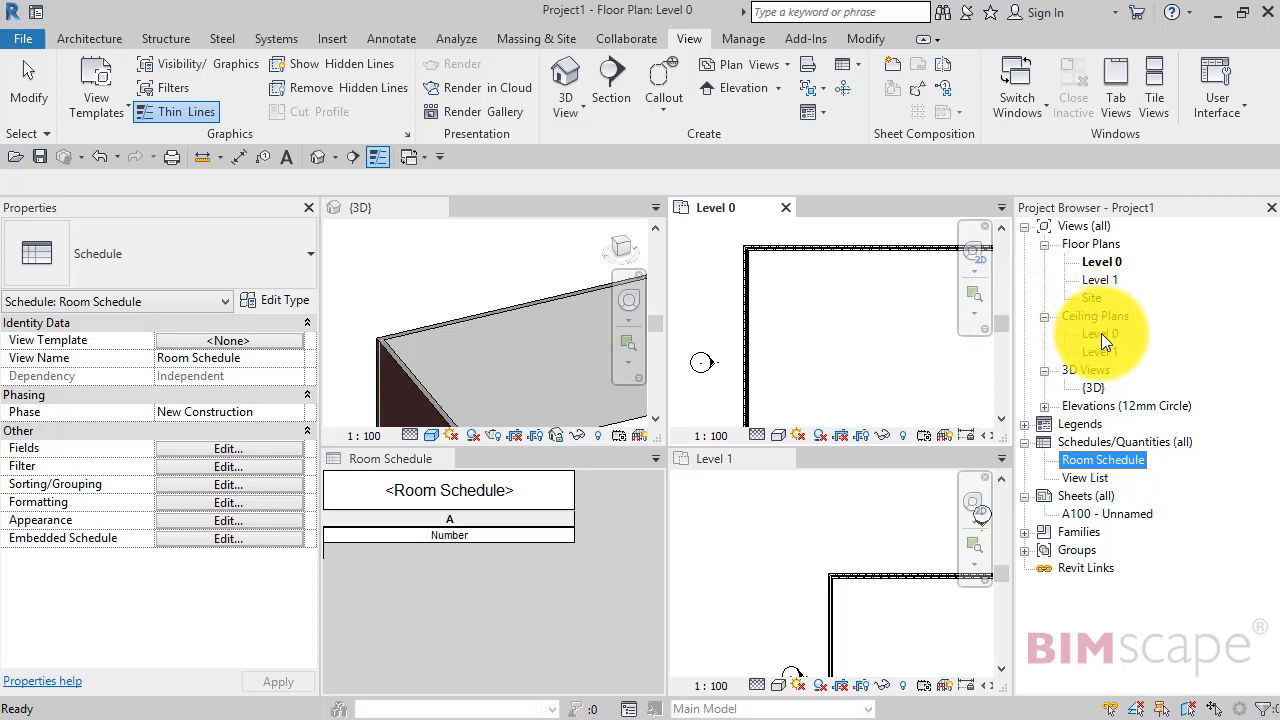
# - Open the Level 0 reflected ceiling plan into the Level 0 tile of the four-way layout
pyautogui.doubleClick(1098, 333)
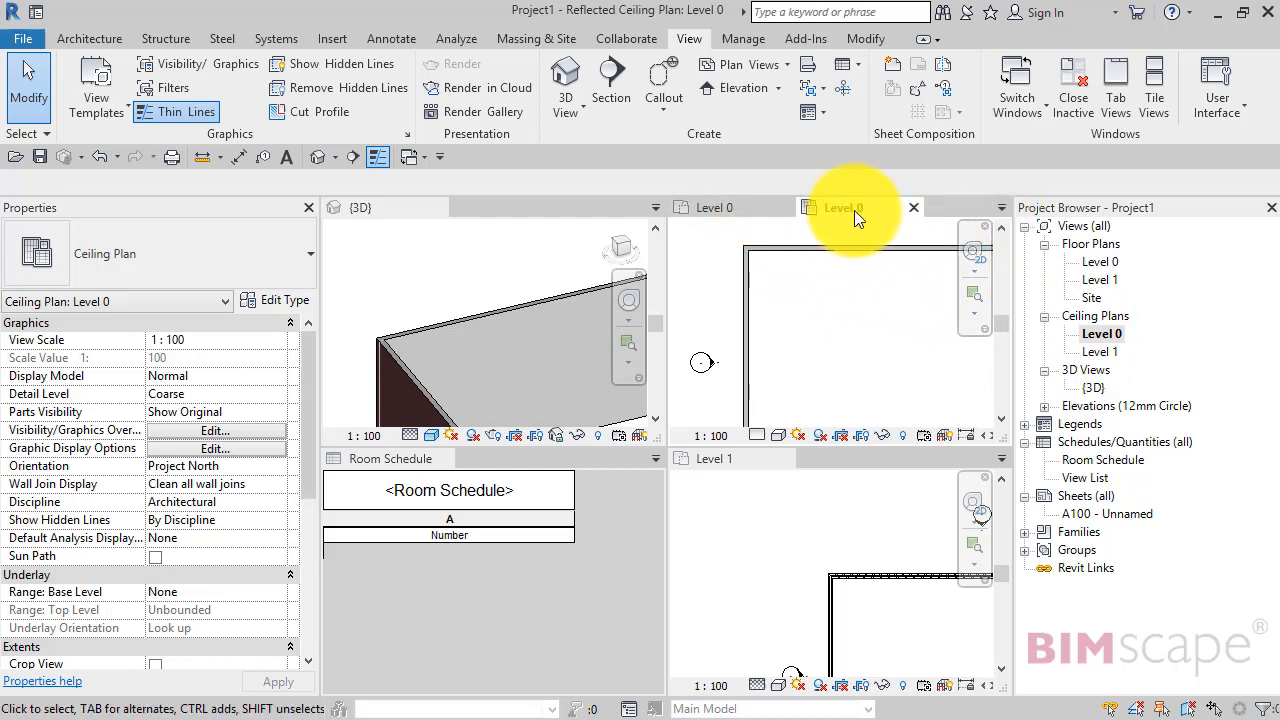
pyautogui.moveTo(810, 385)
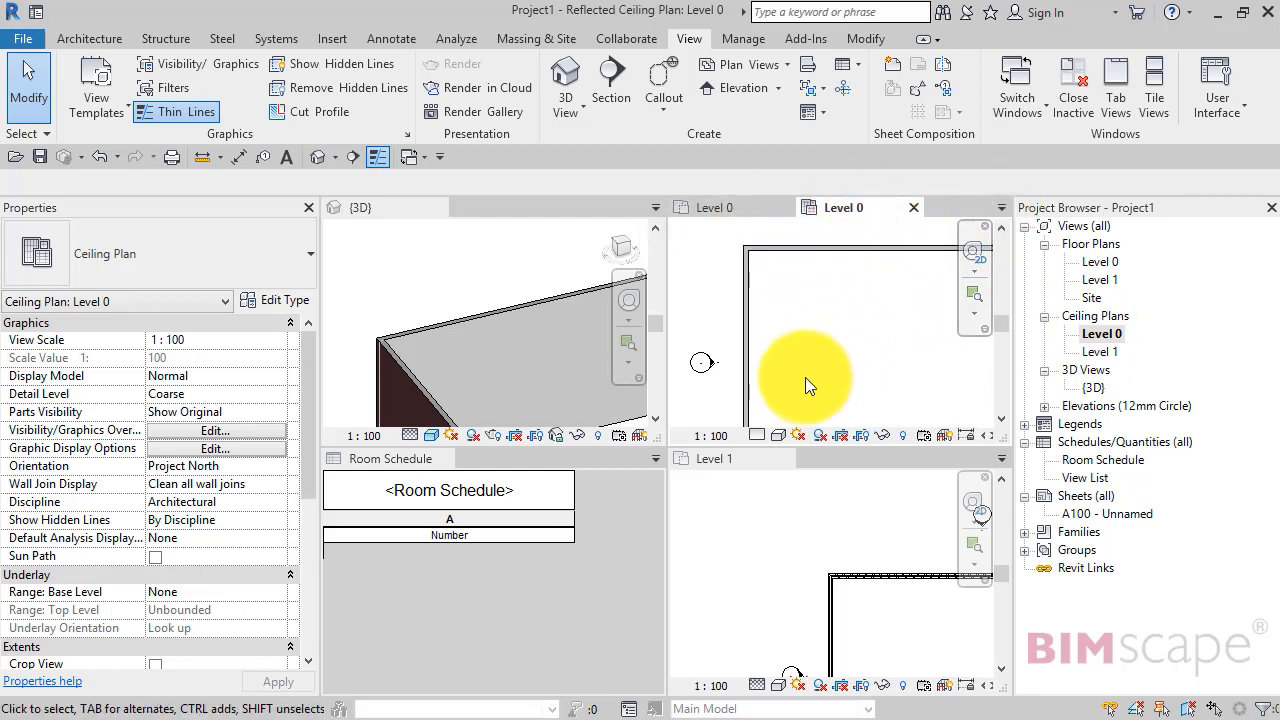
pyautogui.moveTo(930, 256)
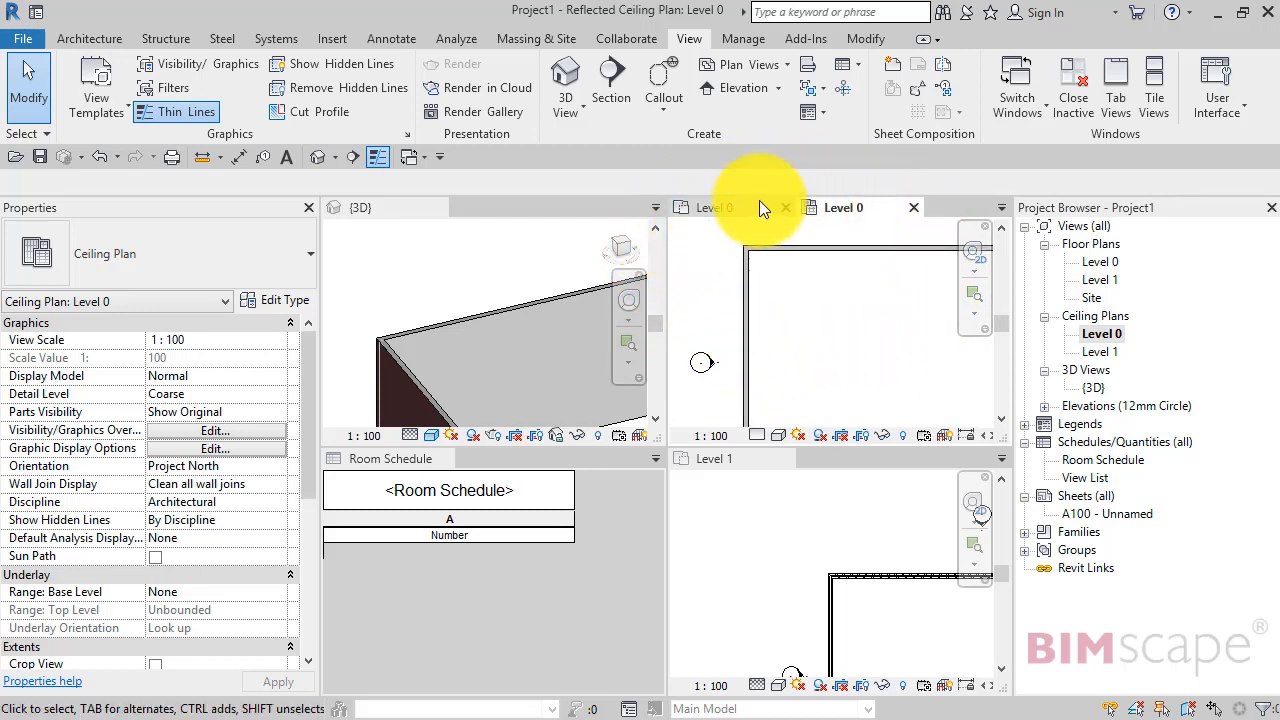
pyautogui.moveTo(715, 207)
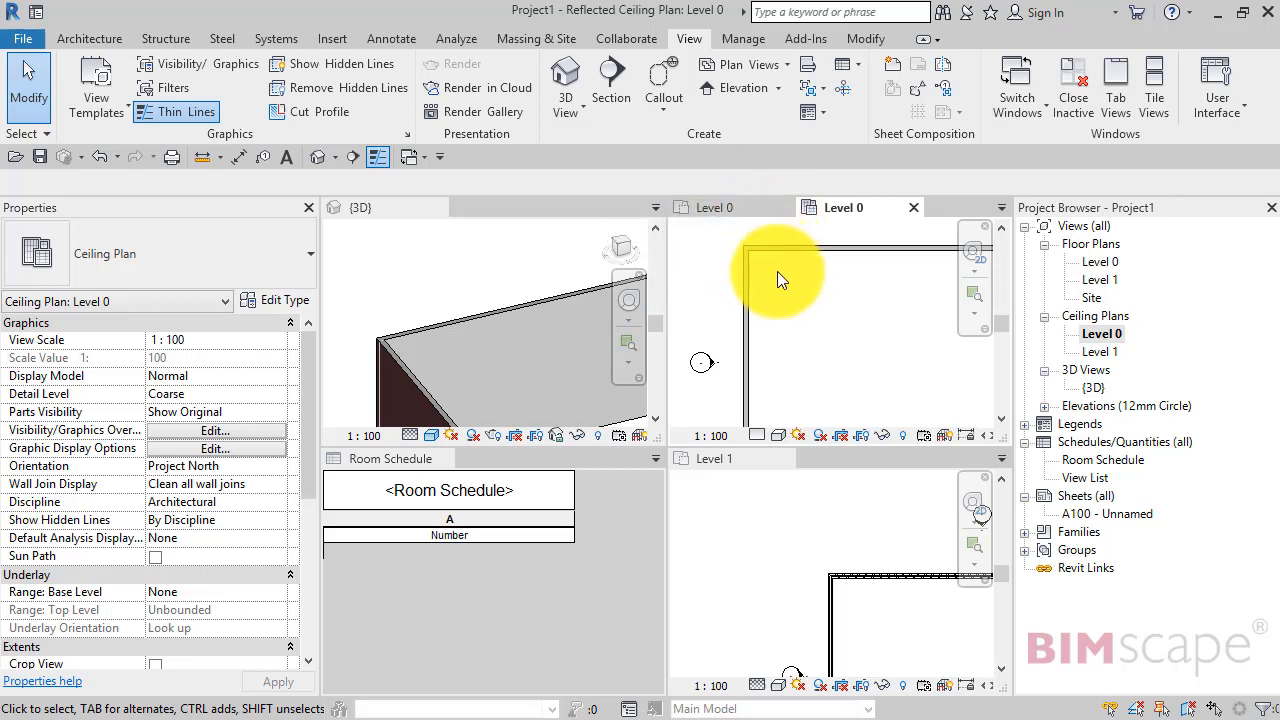
pyautogui.moveTo(1115, 88)
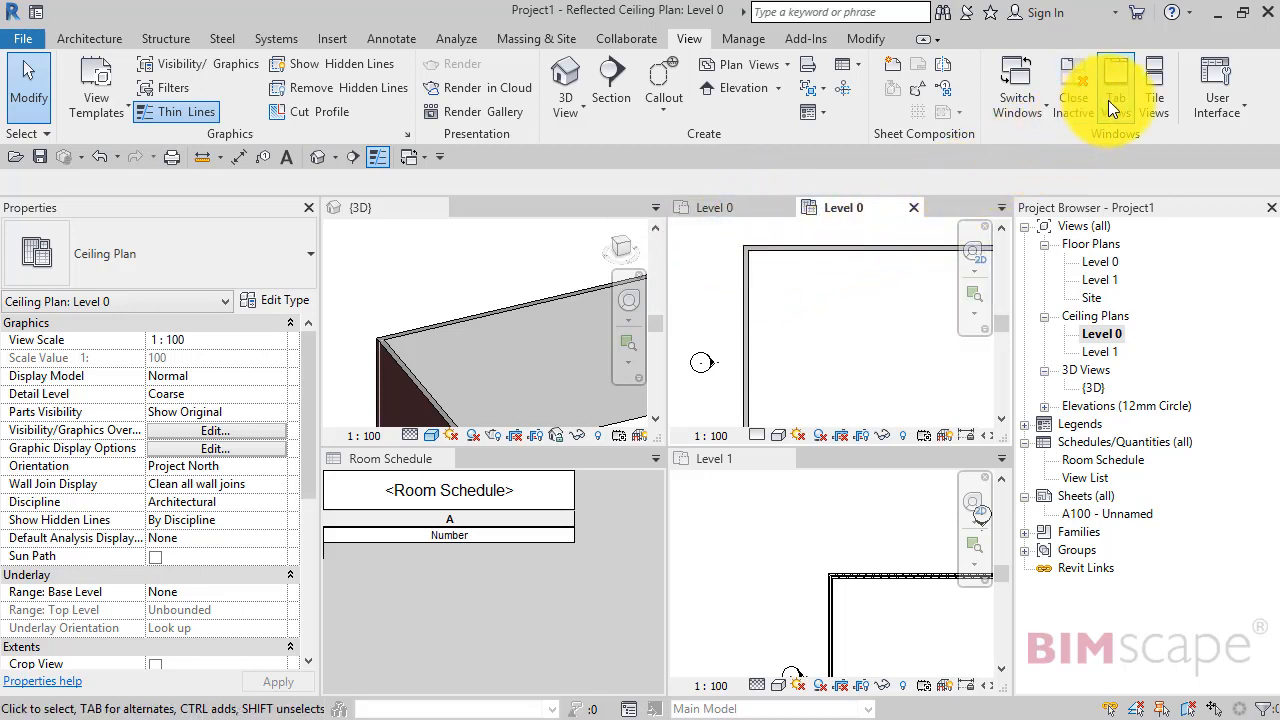
# - Stack all five open views back into a single tabbed layout with Tab Views
pyautogui.click(1115, 87)
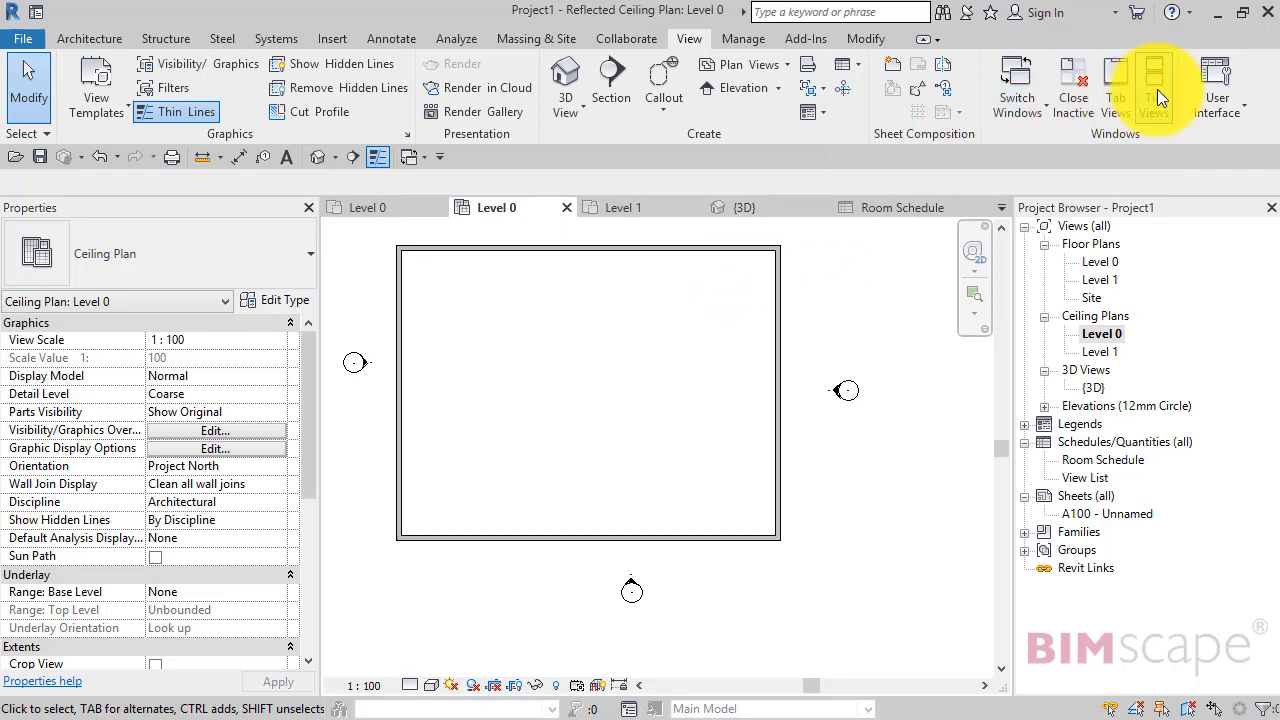
# - Tile all five open views, including the Level 0 ceiling plan, side by side again
pyautogui.click(1154, 85)
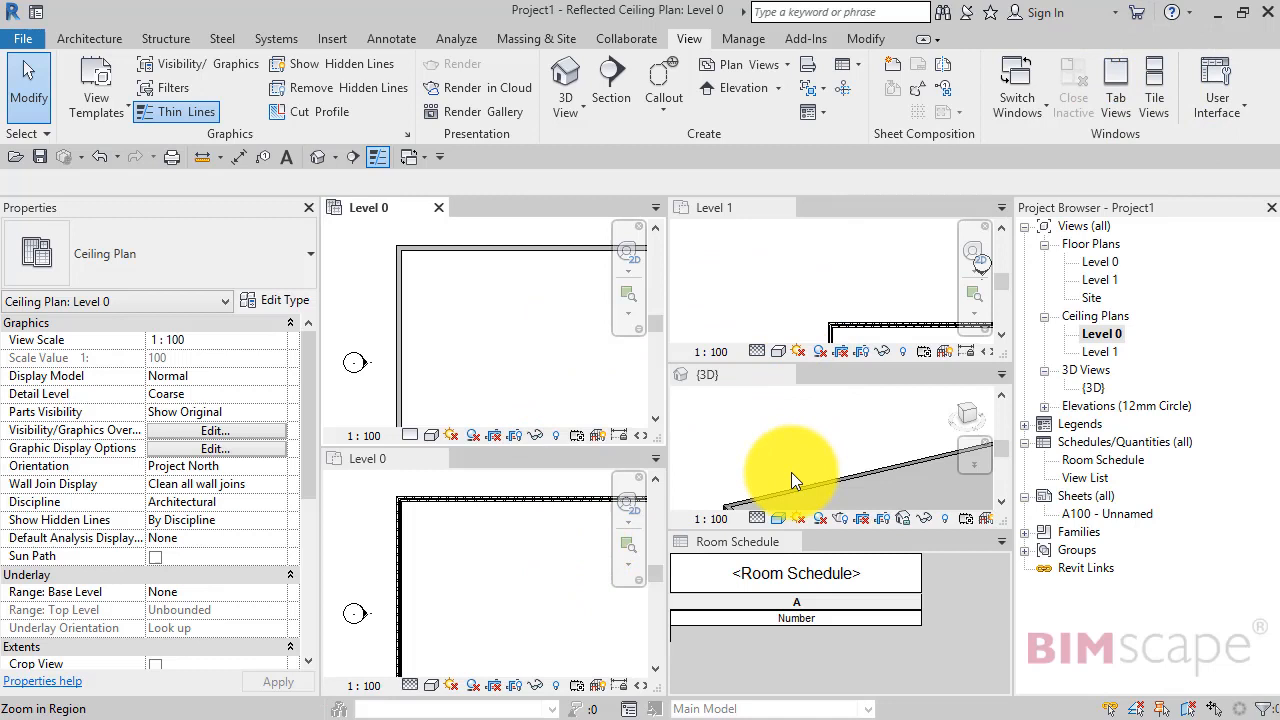
pyautogui.moveTo(785, 225)
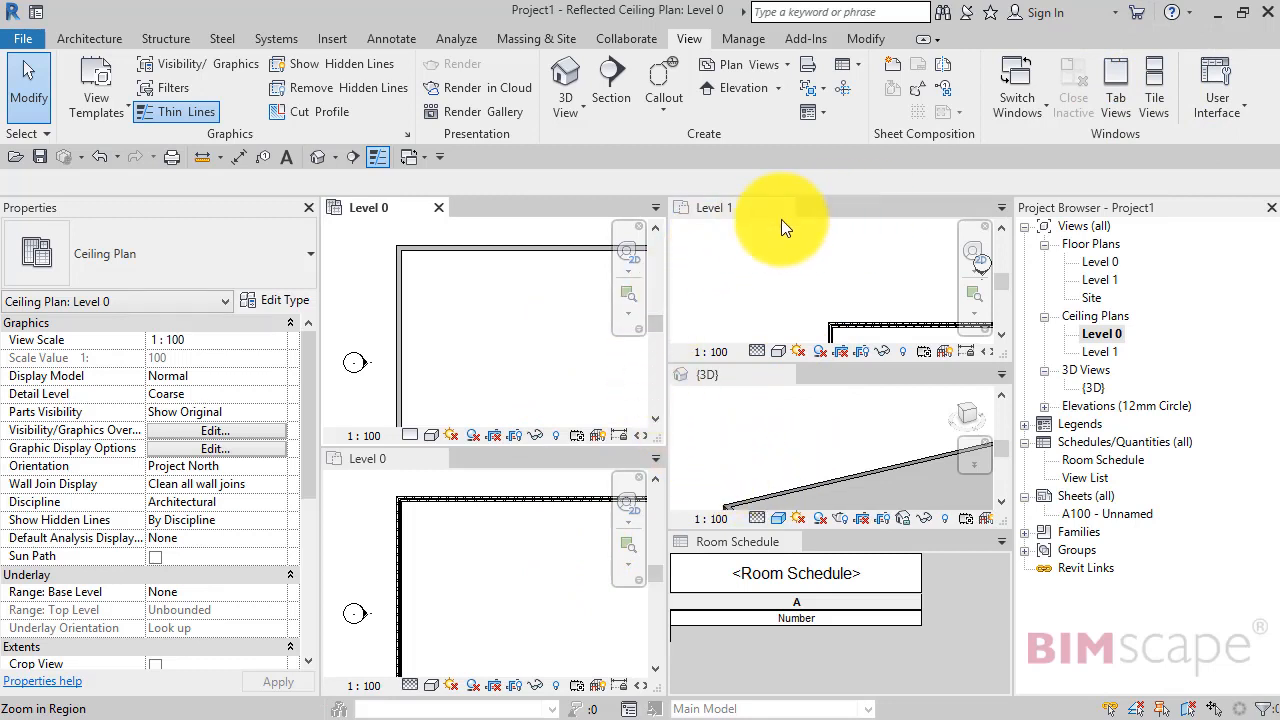
pyautogui.moveTo(650, 565)
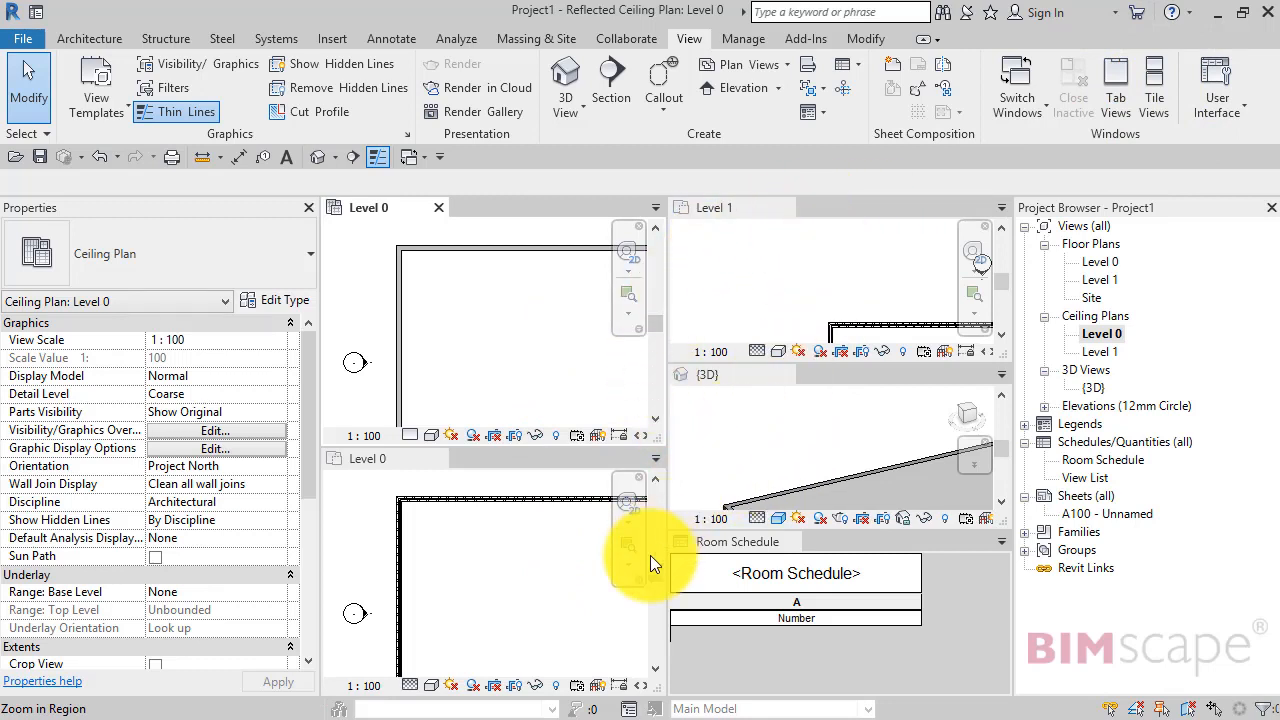
pyautogui.moveTo(770, 415)
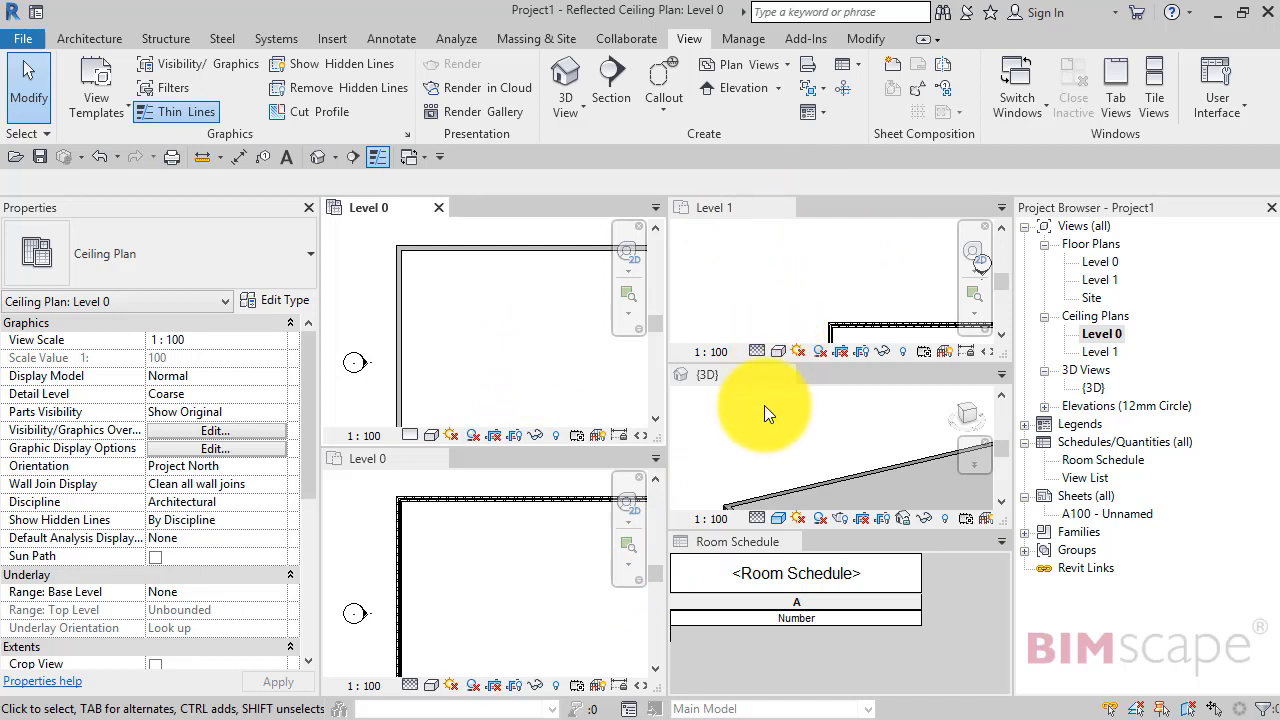
pyautogui.moveTo(885, 250)
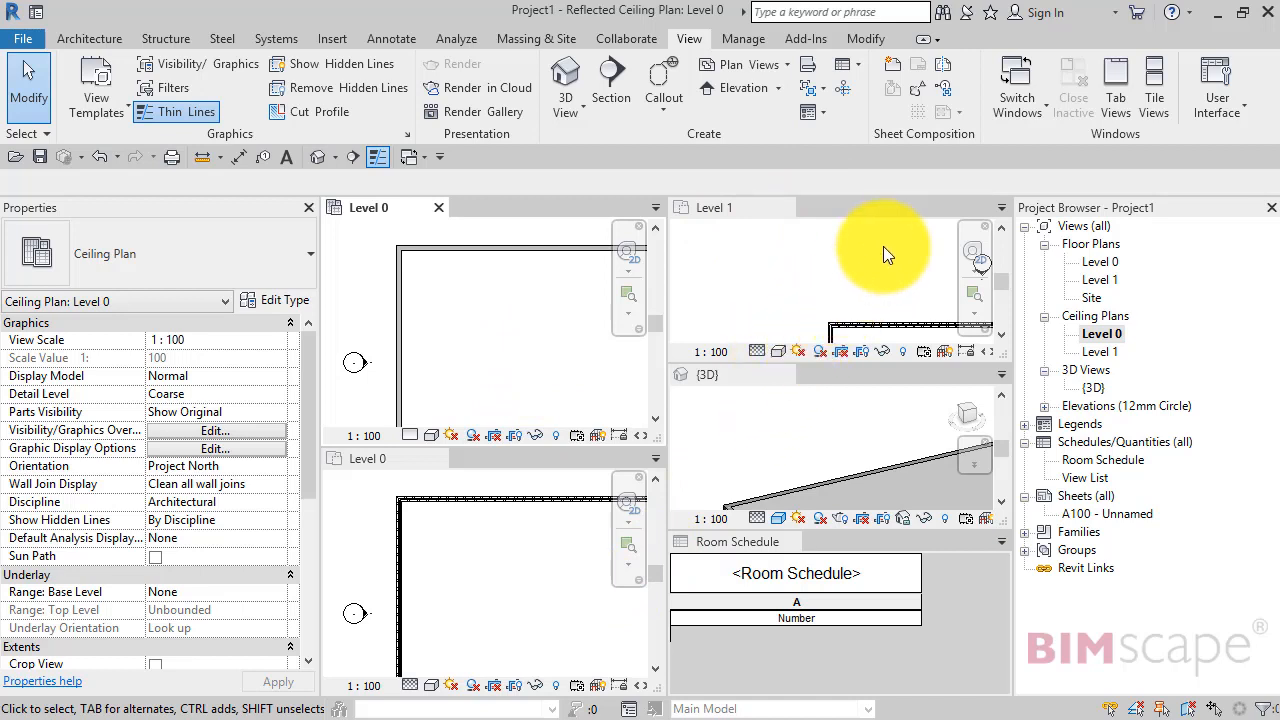